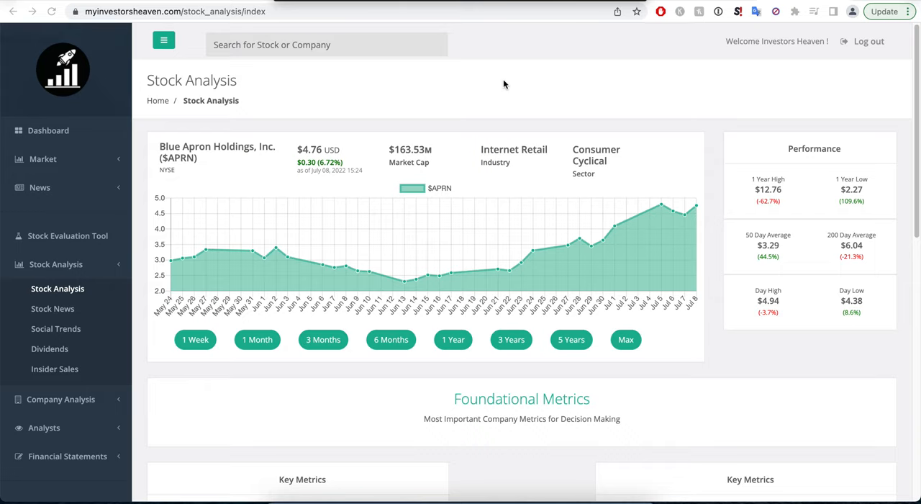
mouse_move(753, 225)
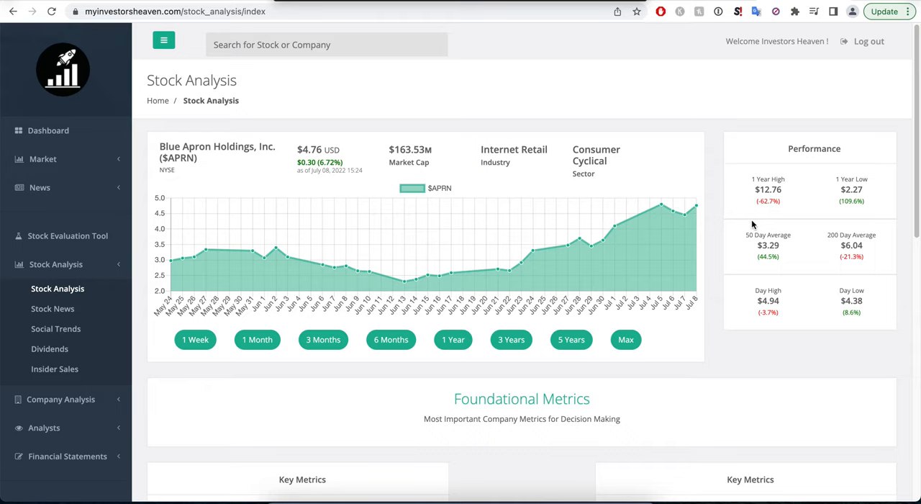
mouse_move(345, 166)
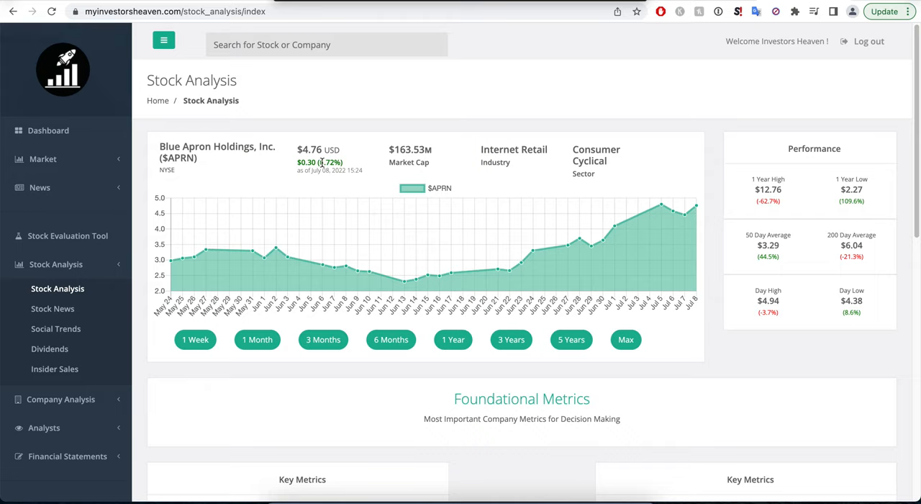
mouse_move(474, 236)
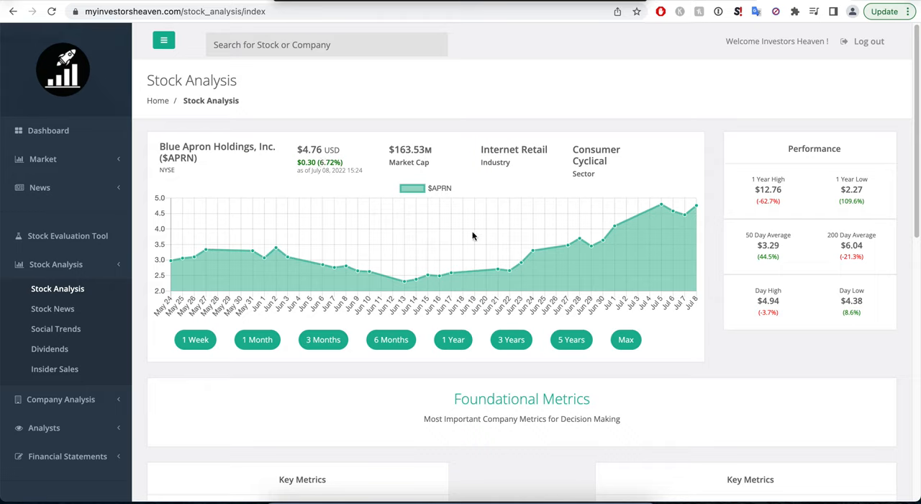
mouse_move(561, 242)
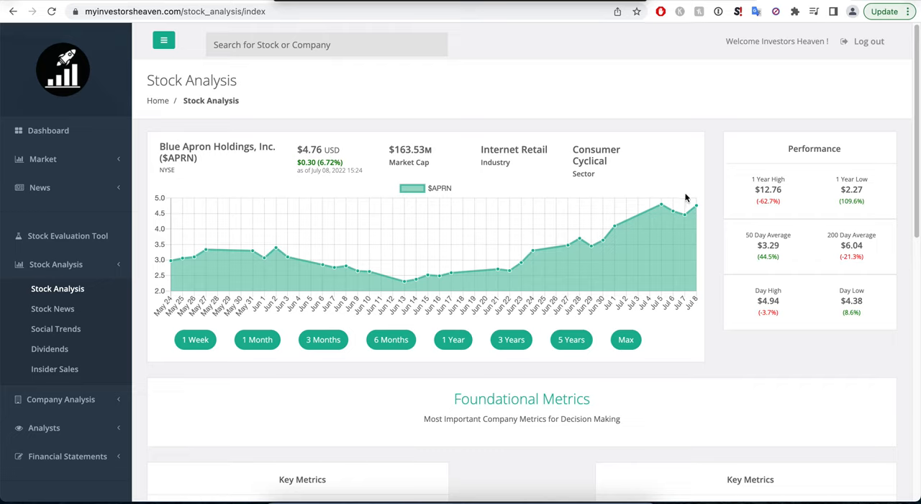
mouse_move(511, 340)
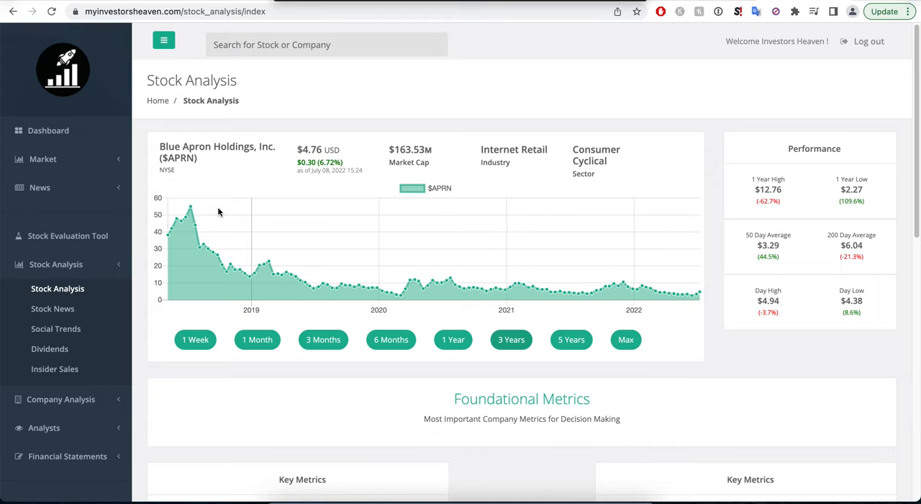
mouse_move(618, 277)
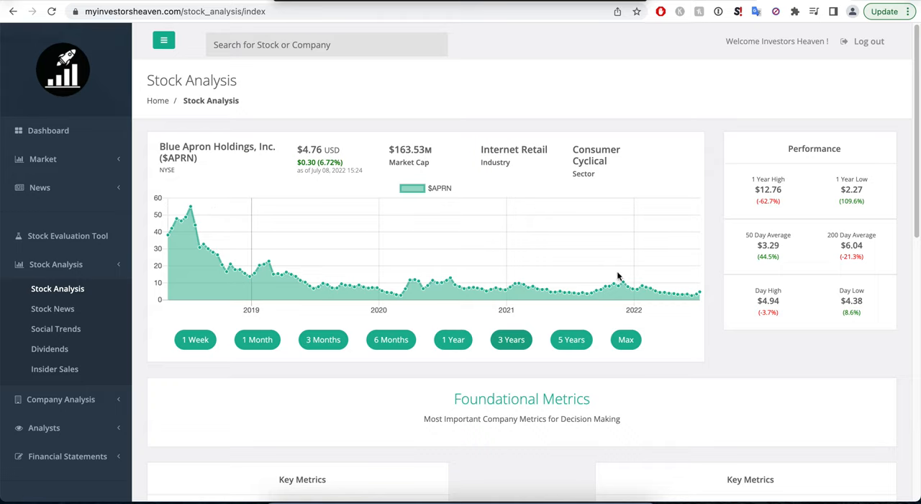
mouse_move(205, 211)
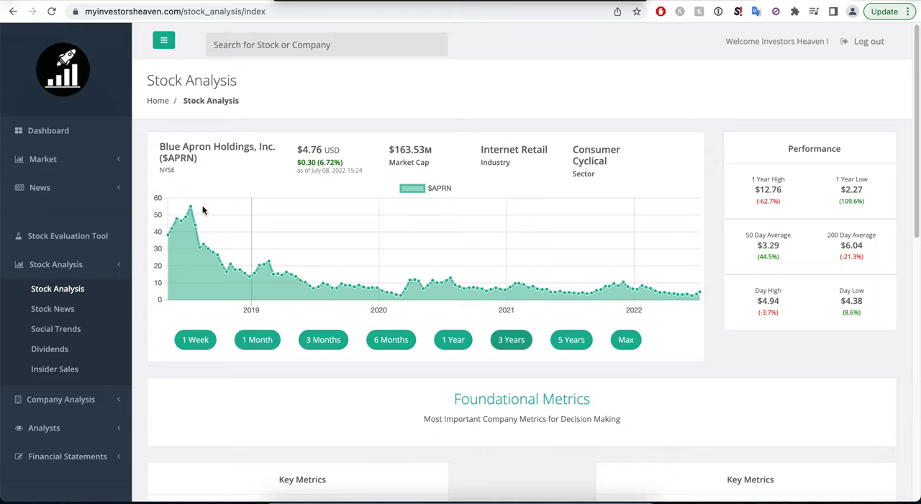
mouse_move(536, 266)
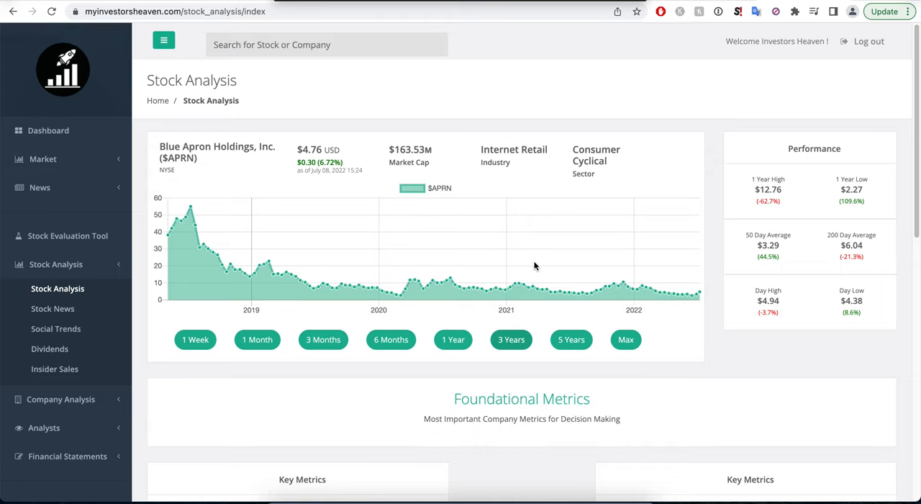
mouse_move(624, 339)
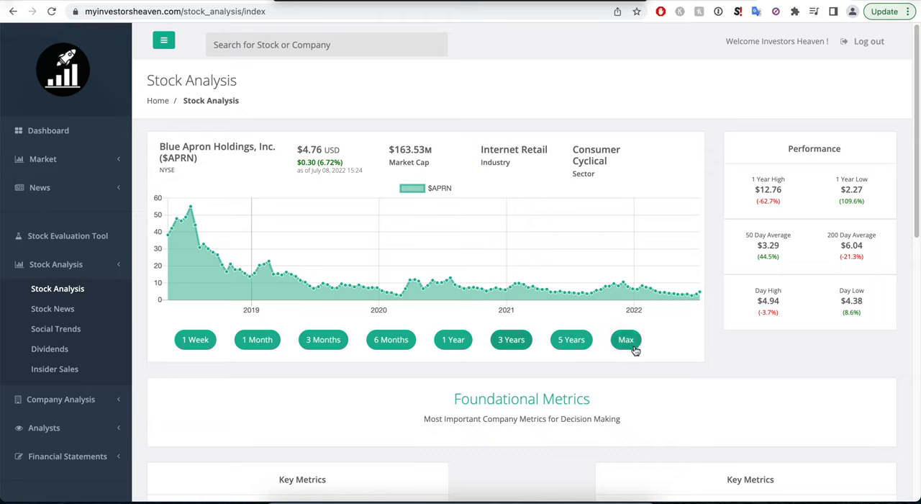
Show Blue Apron's full price history back to 2017 with the Max chart range.
left_click(625, 340)
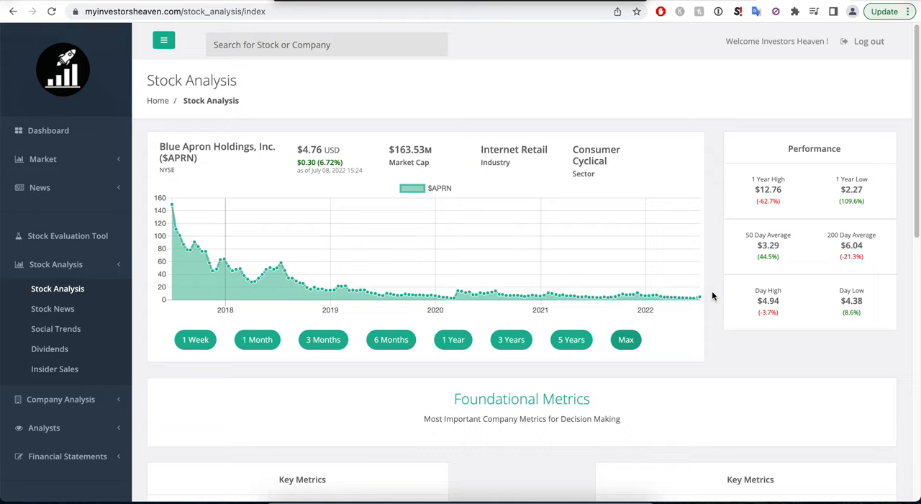
mouse_move(180, 210)
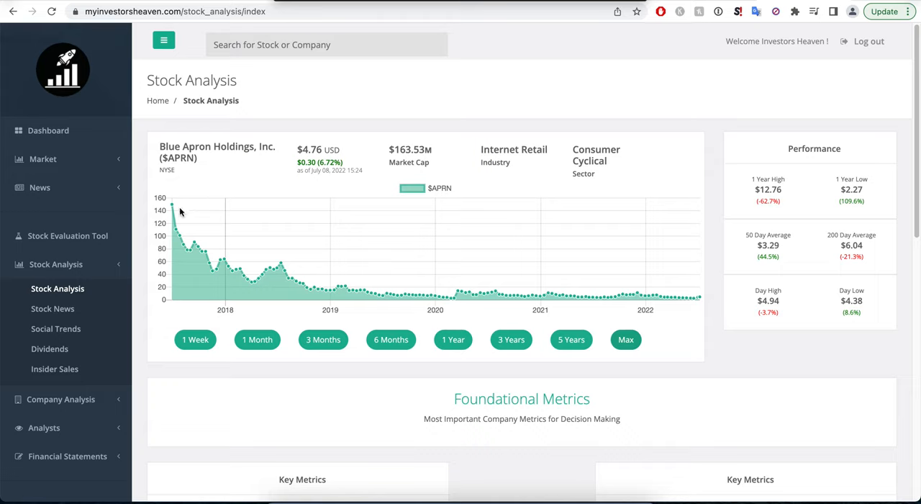
mouse_move(182, 213)
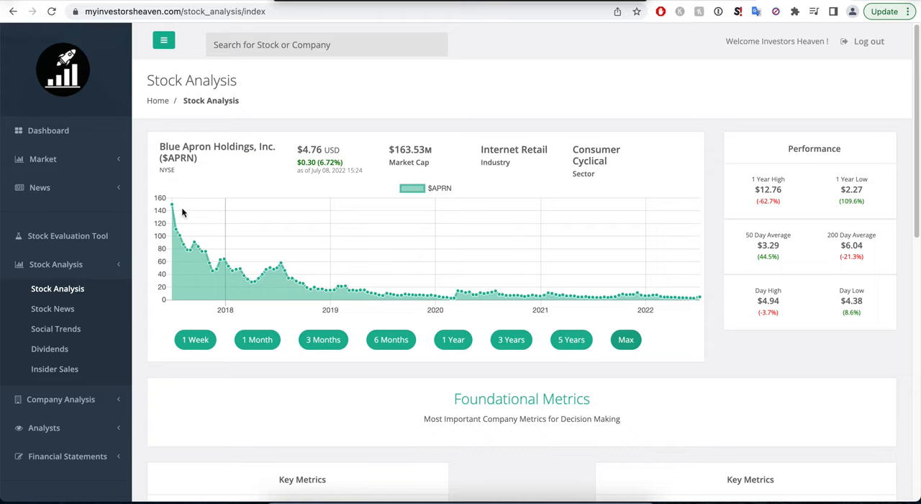
mouse_move(665, 294)
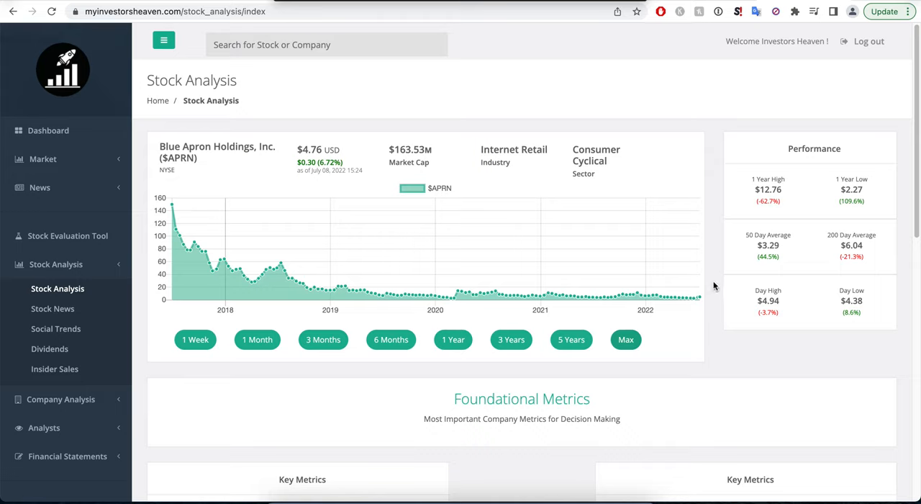
mouse_move(698, 278)
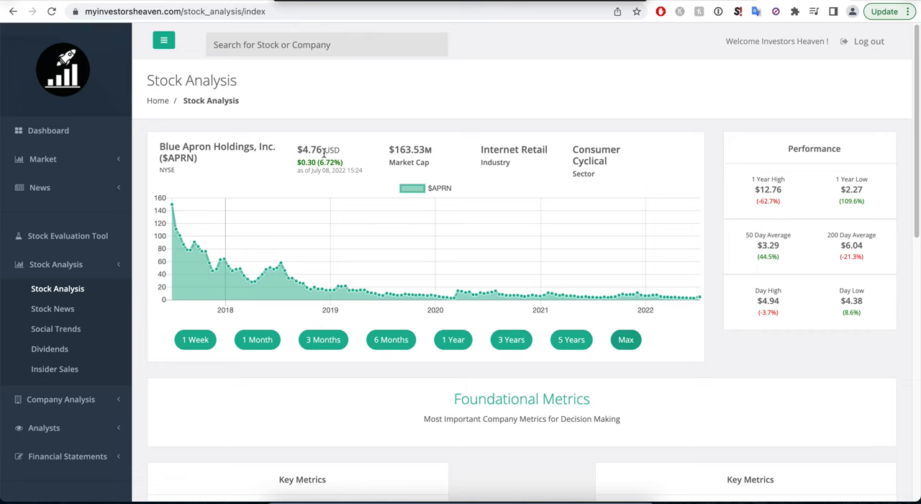
scroll("down", 3)
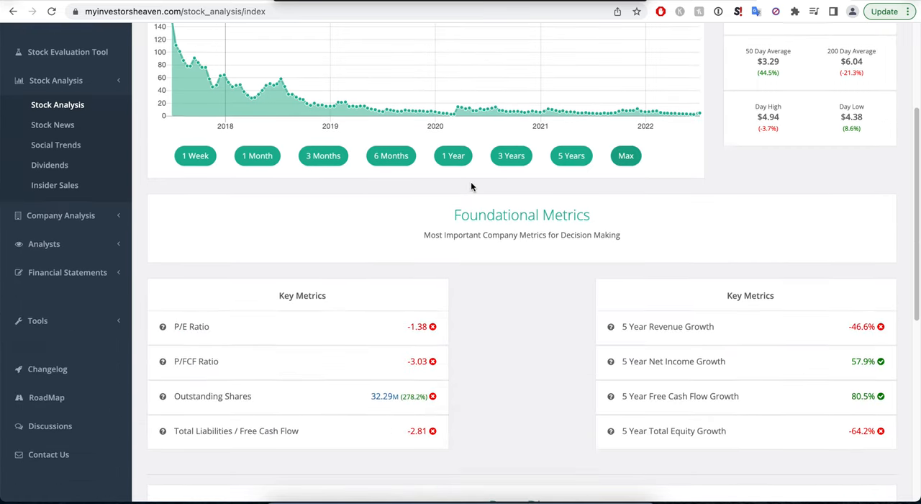
scroll("down", 3)
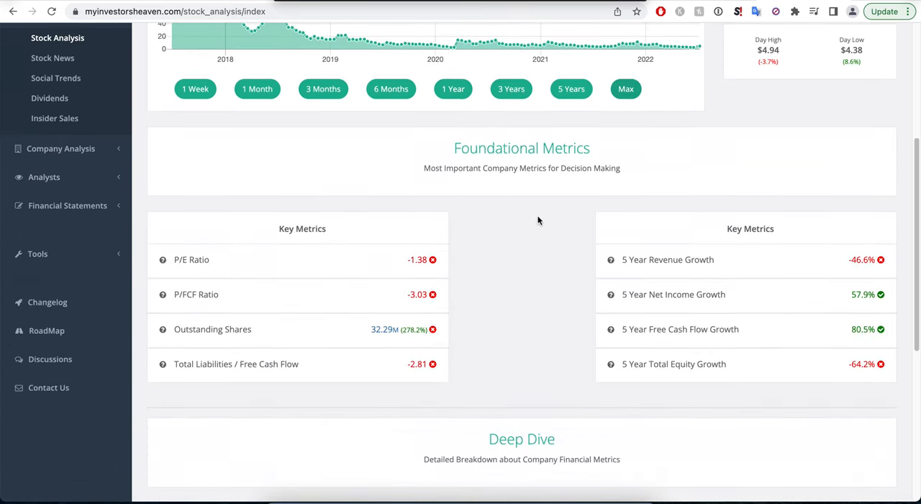
mouse_move(423, 302)
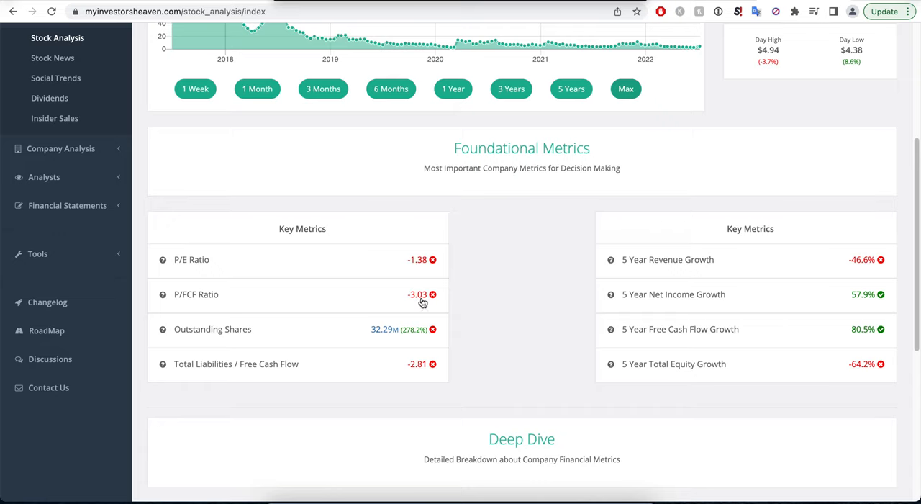
mouse_move(414, 262)
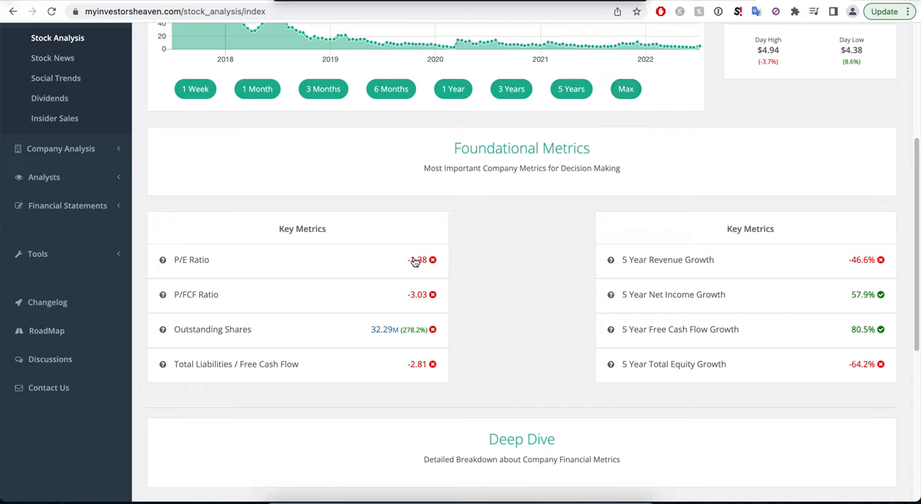
mouse_move(415, 259)
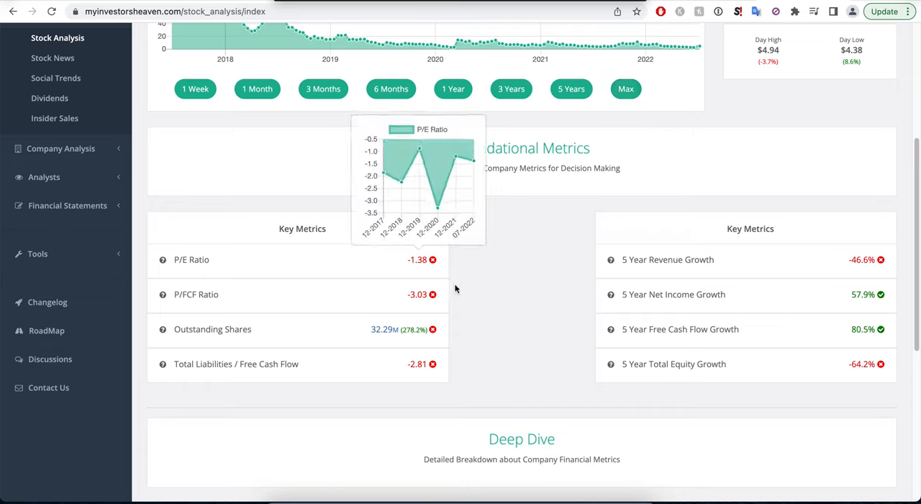
mouse_move(466, 296)
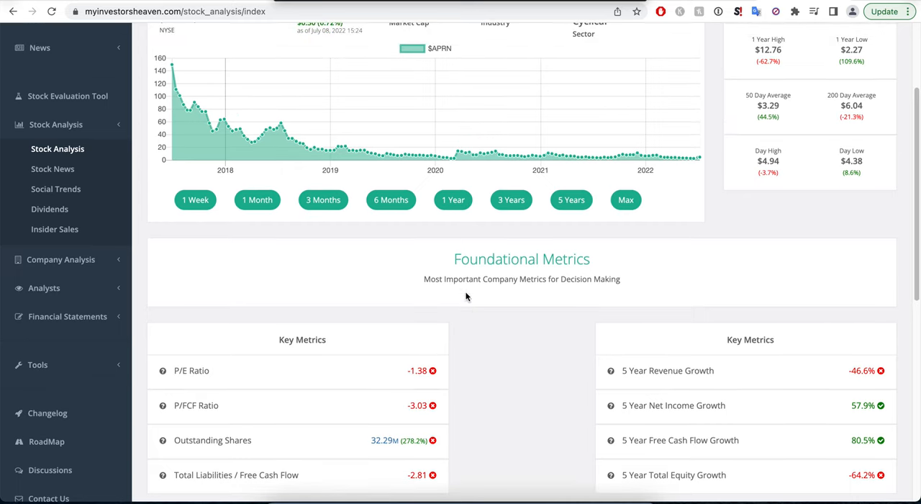
mouse_move(555, 340)
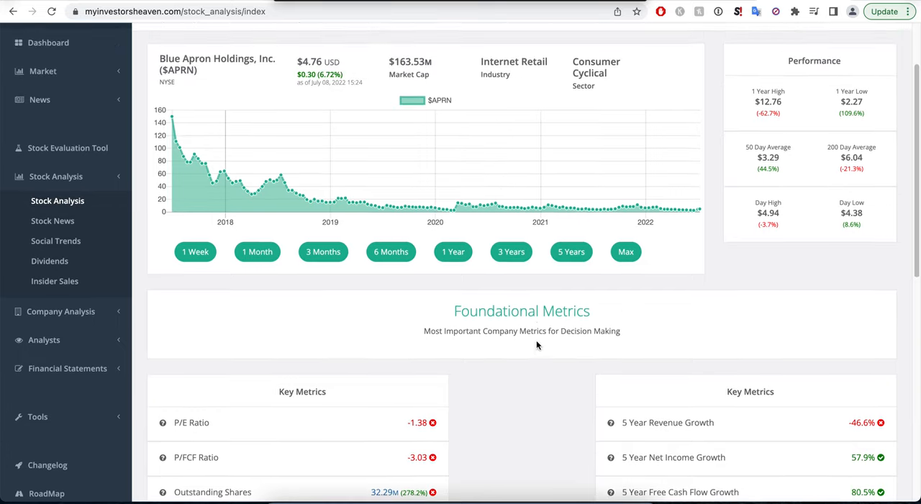
scroll("down", 3)
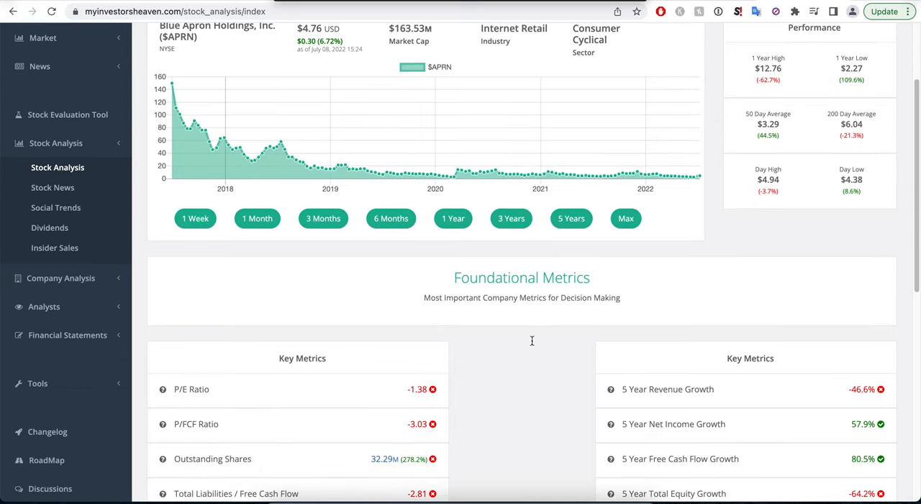
mouse_move(517, 369)
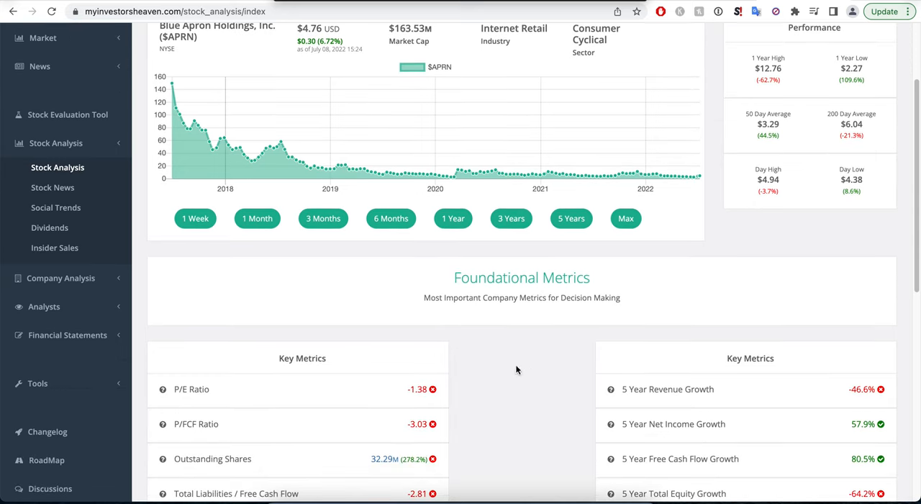
mouse_move(524, 412)
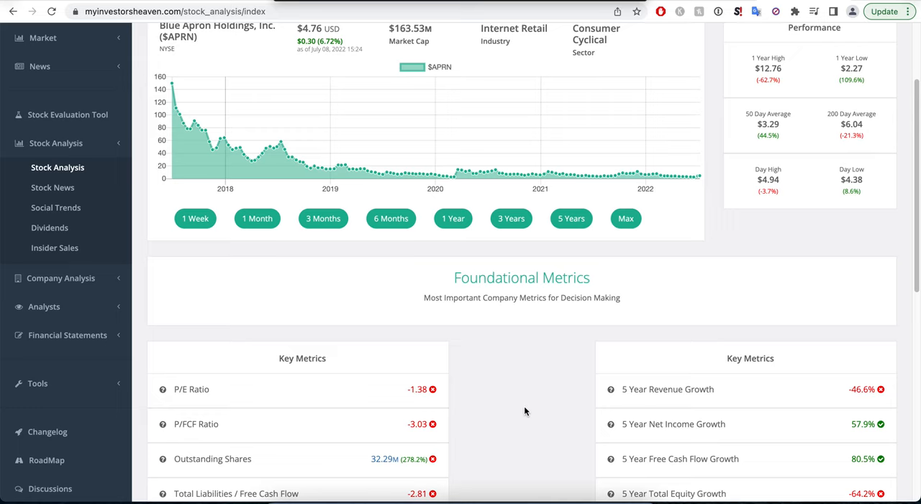
scroll("down", 3)
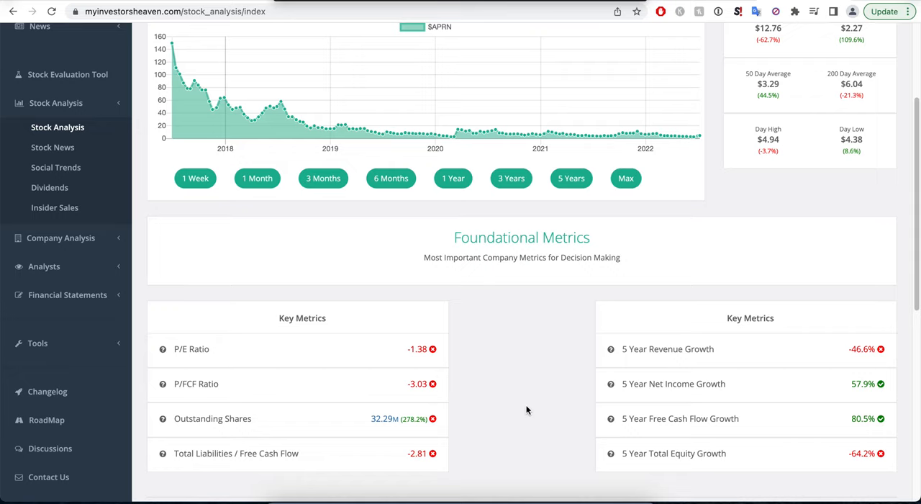
mouse_move(527, 406)
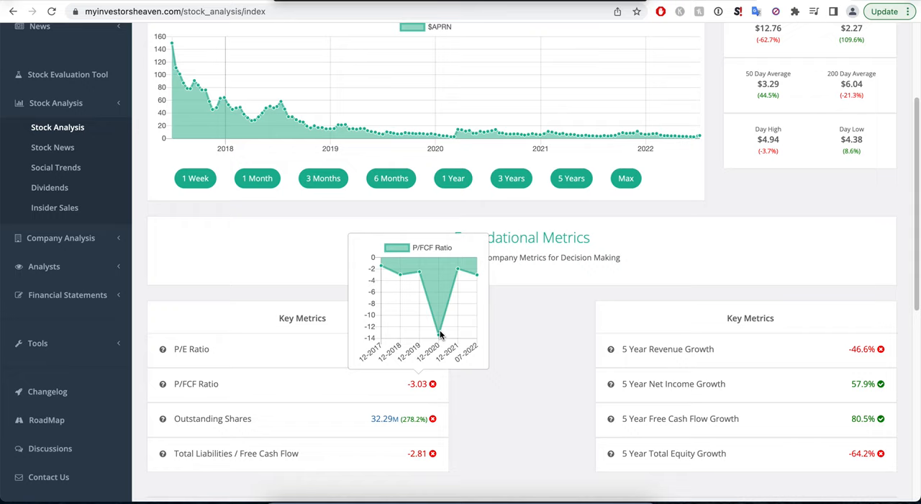
mouse_move(383, 261)
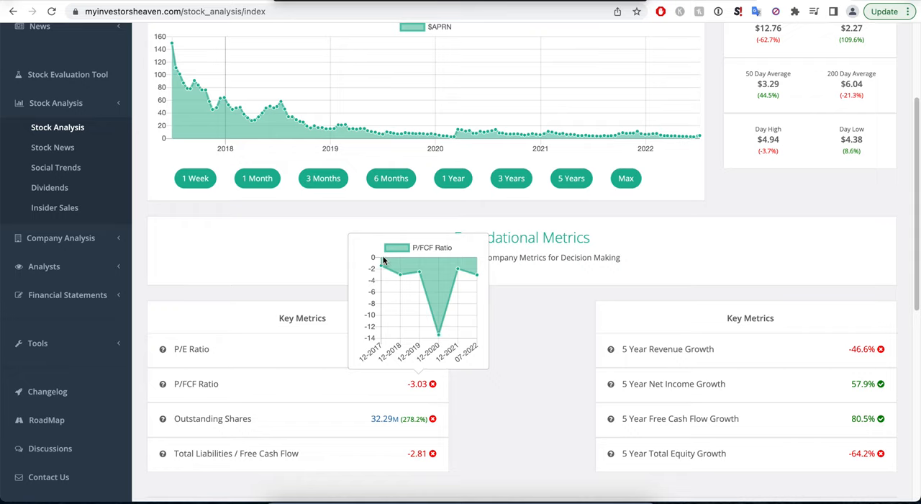
mouse_move(426, 277)
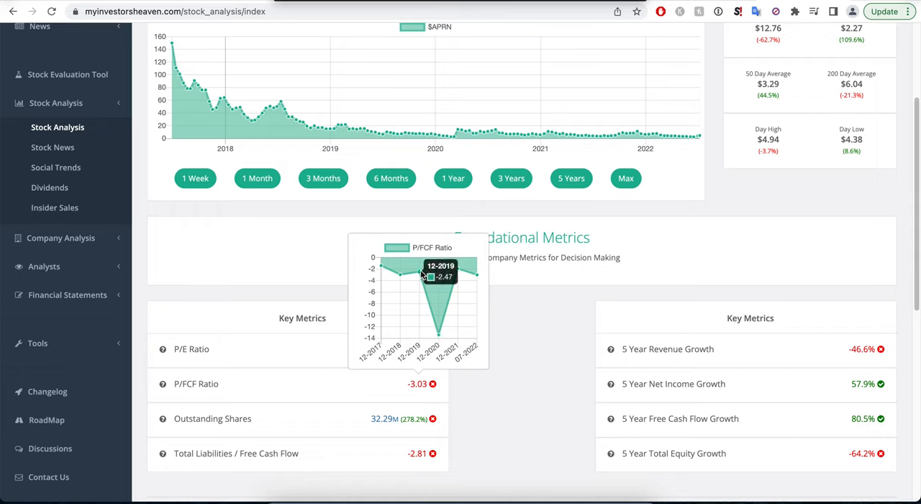
mouse_move(446, 259)
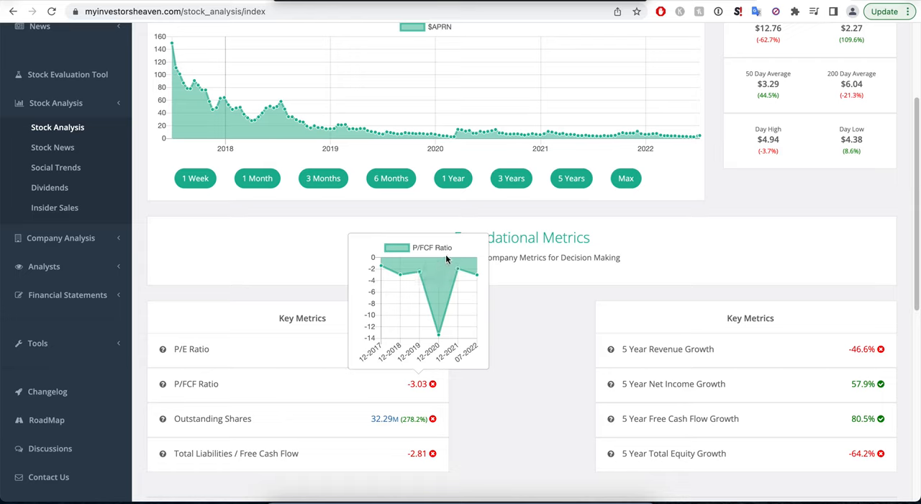
mouse_move(429, 265)
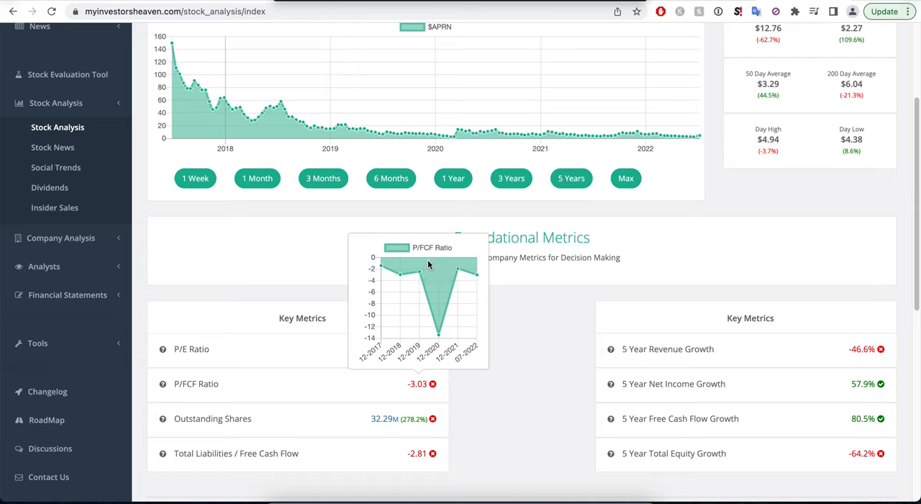
mouse_move(449, 257)
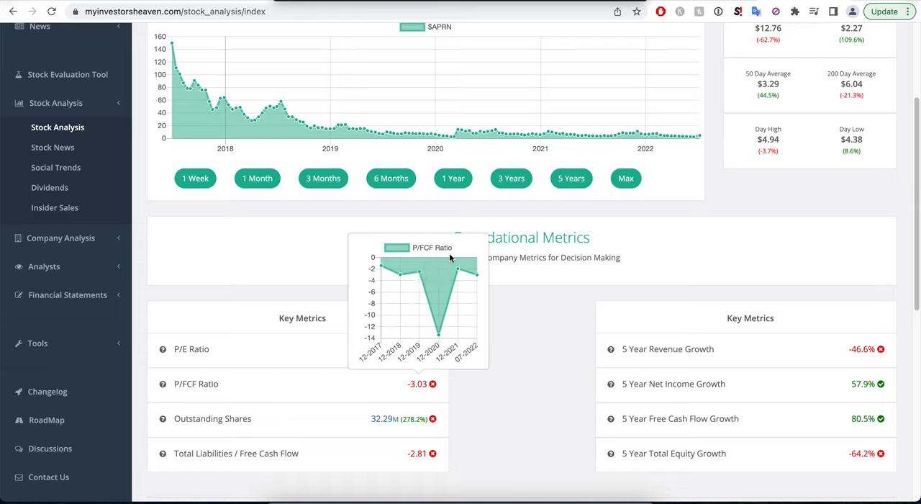
mouse_move(431, 277)
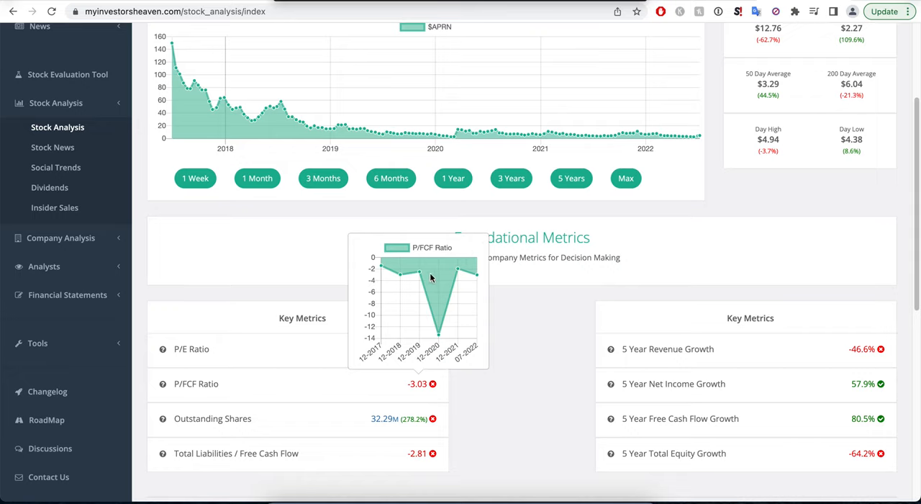
mouse_move(470, 279)
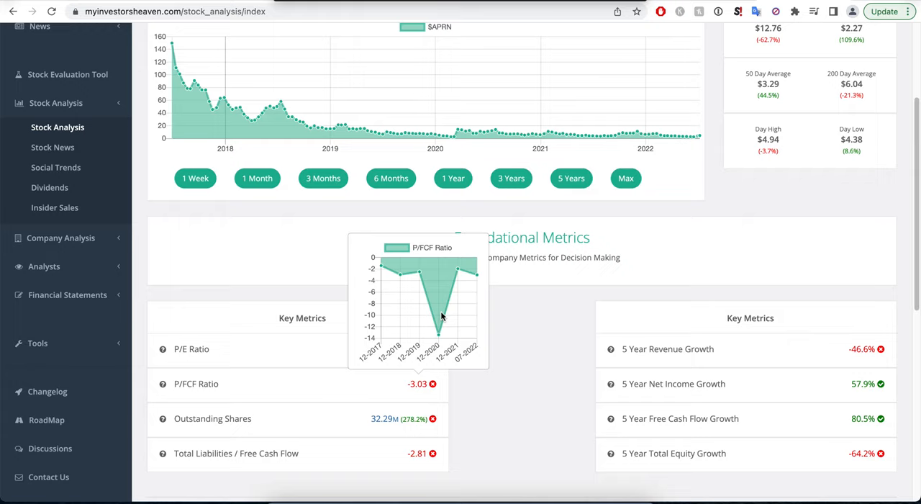
mouse_move(515, 305)
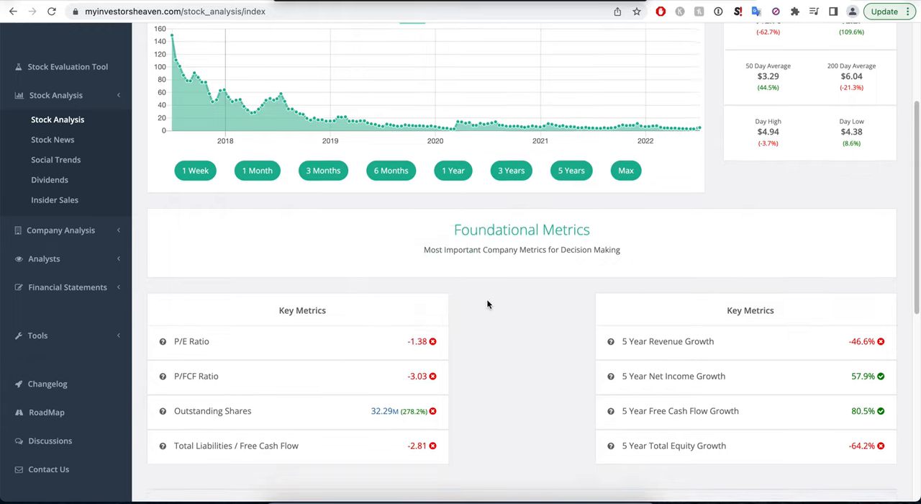
scroll("down", 3)
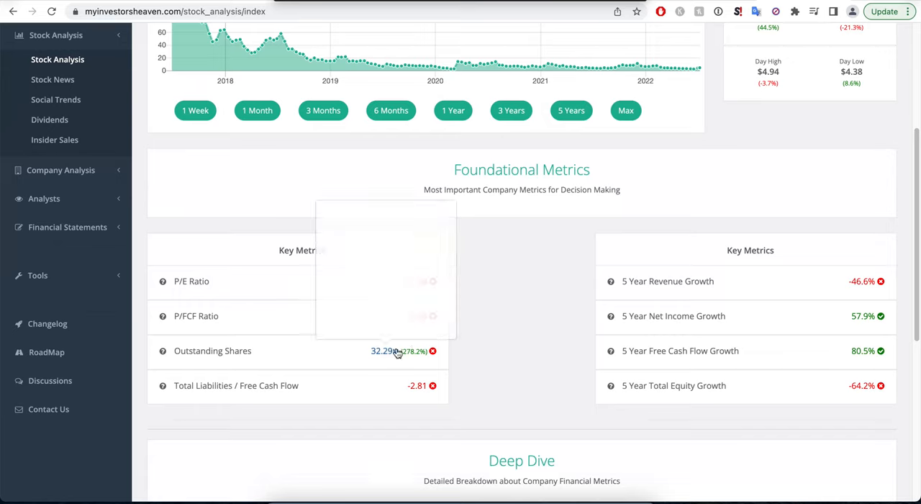
mouse_move(386, 351)
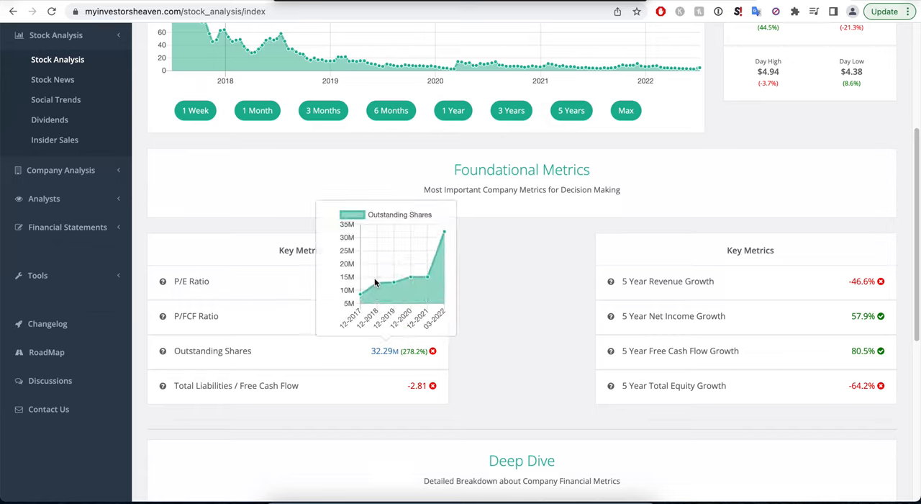
mouse_move(386, 269)
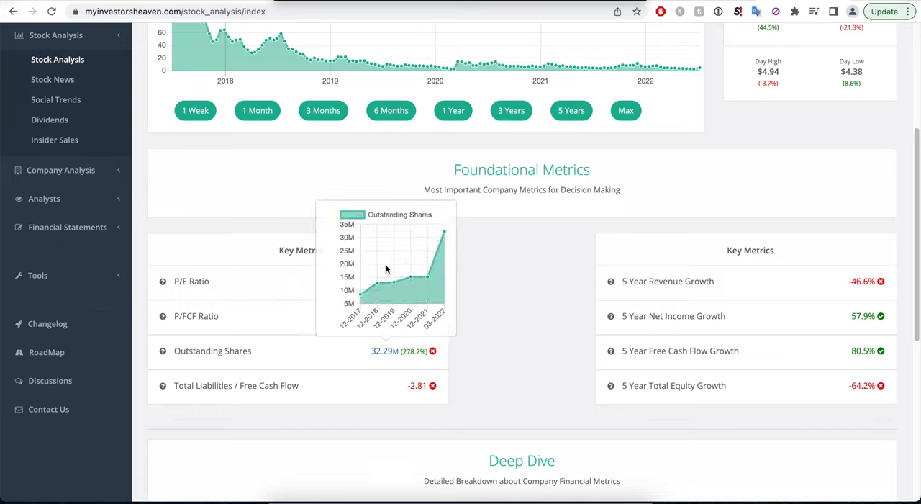
mouse_move(394, 261)
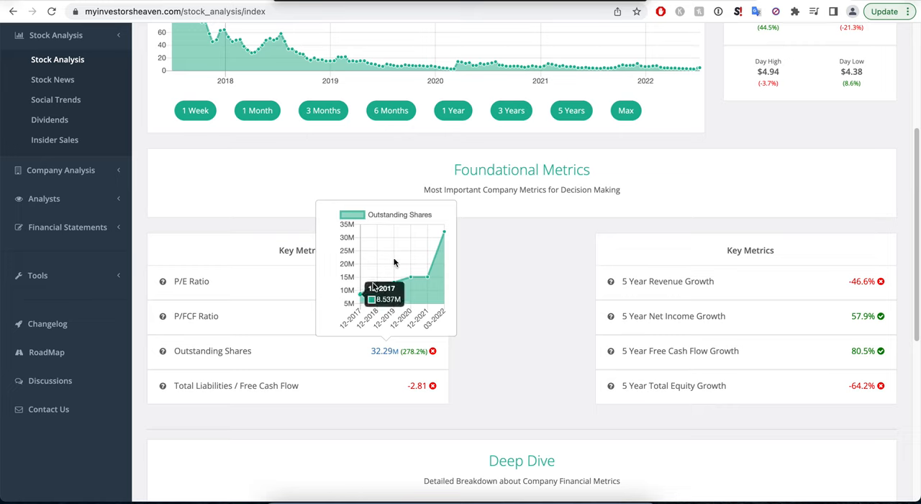
mouse_move(545, 310)
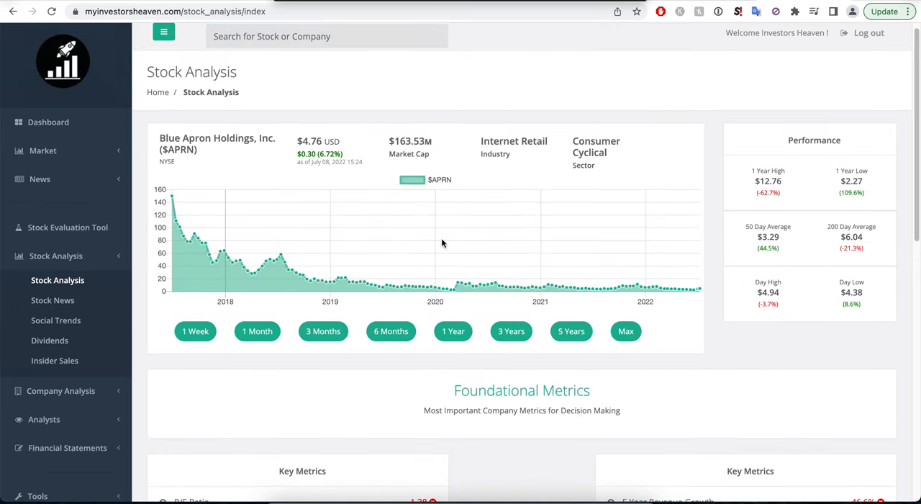
scroll("down", 3)
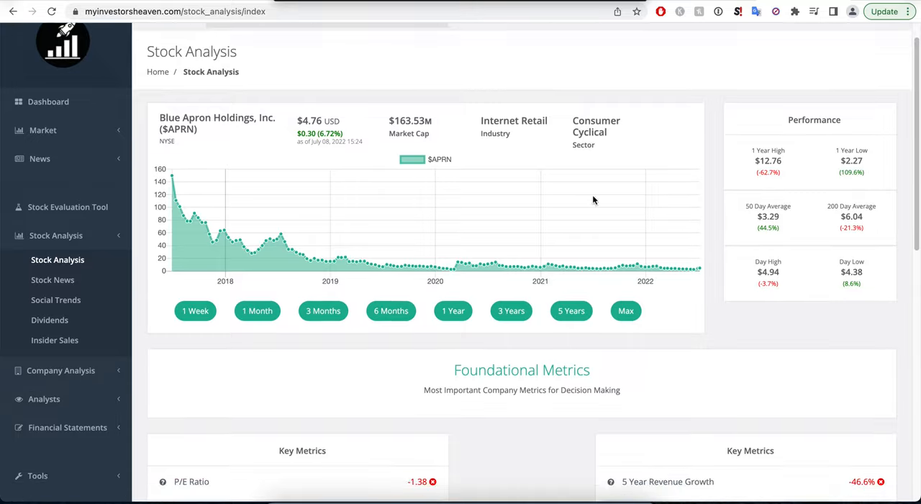
scroll("down", 3)
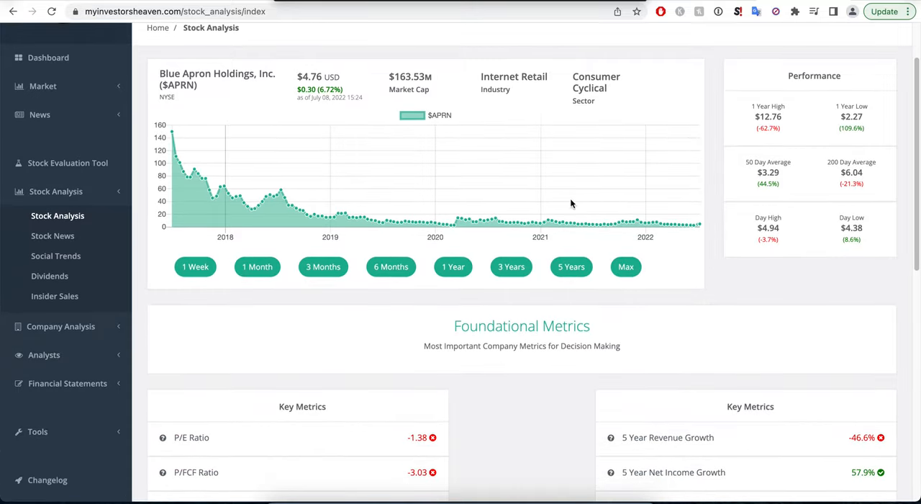
scroll("down", 3)
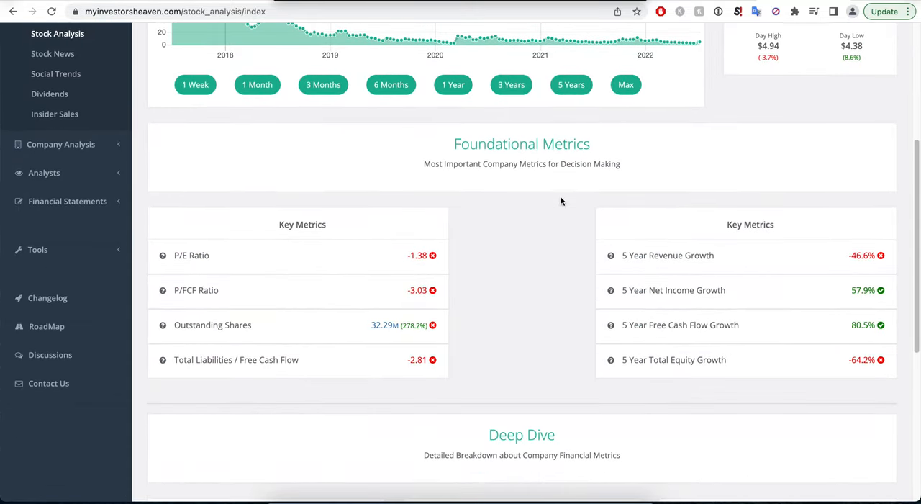
mouse_move(343, 366)
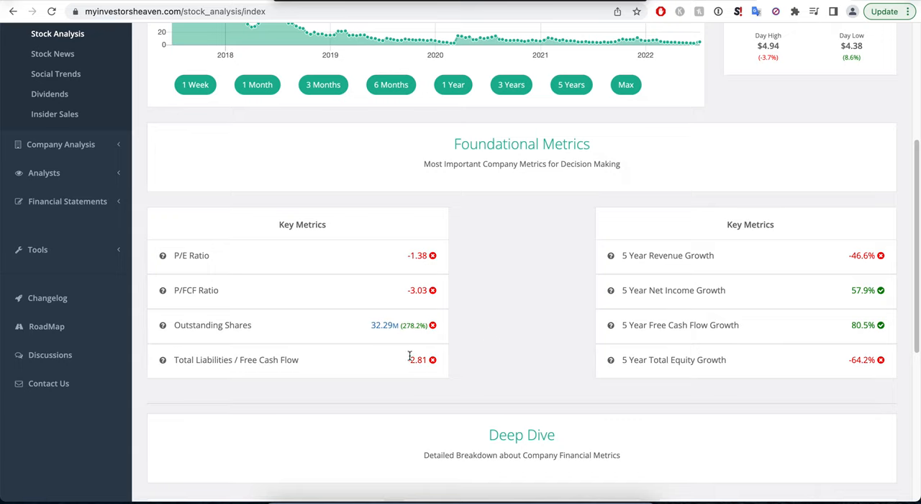
mouse_move(856, 259)
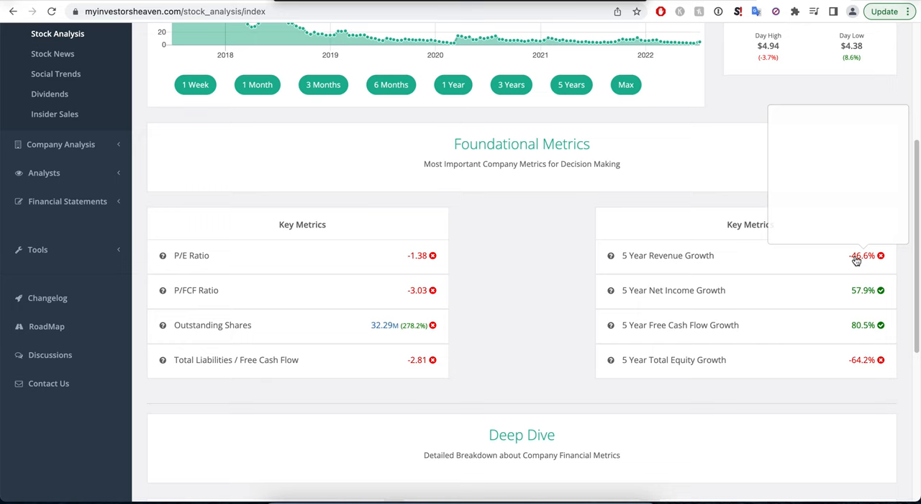
mouse_move(856, 256)
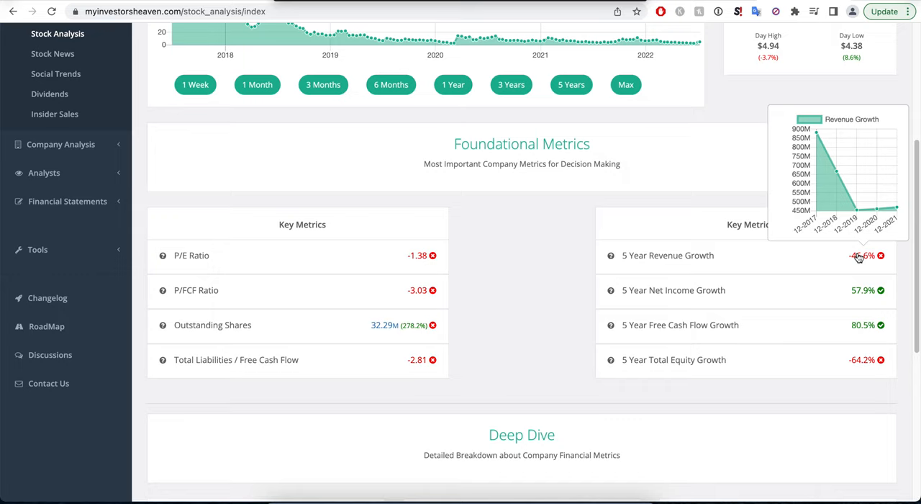
mouse_move(854, 171)
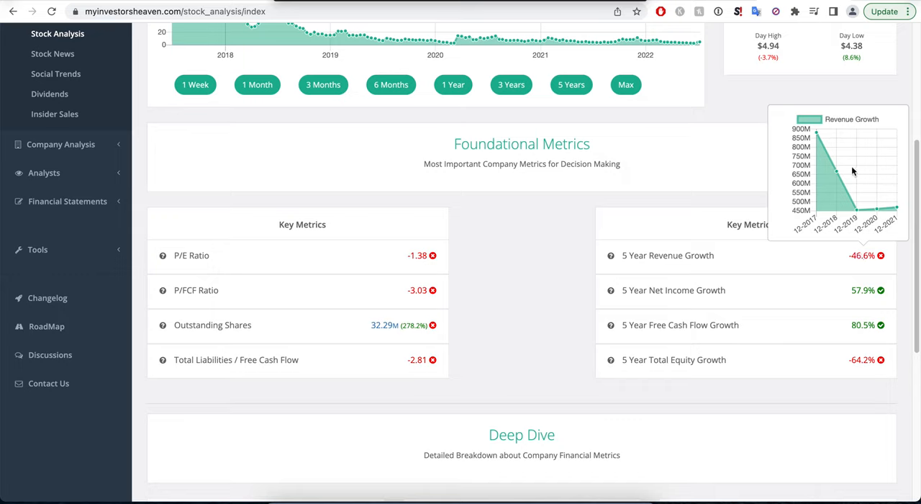
mouse_move(823, 138)
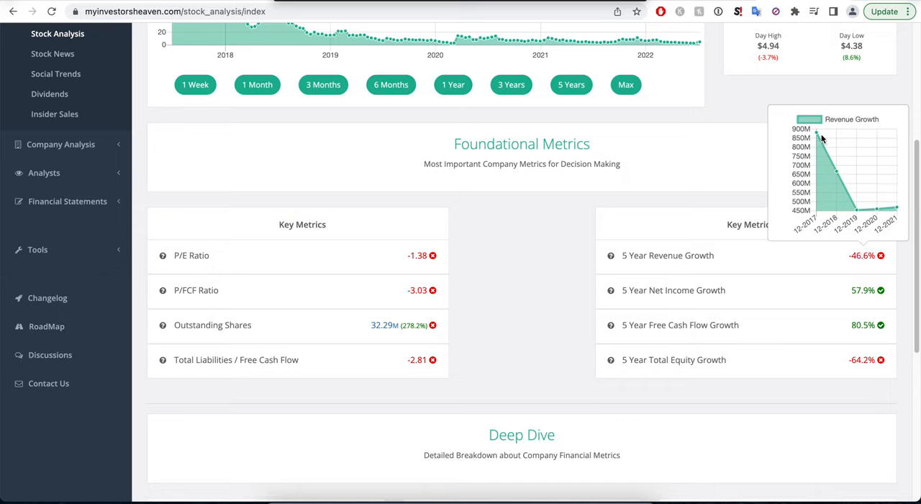
mouse_move(806, 234)
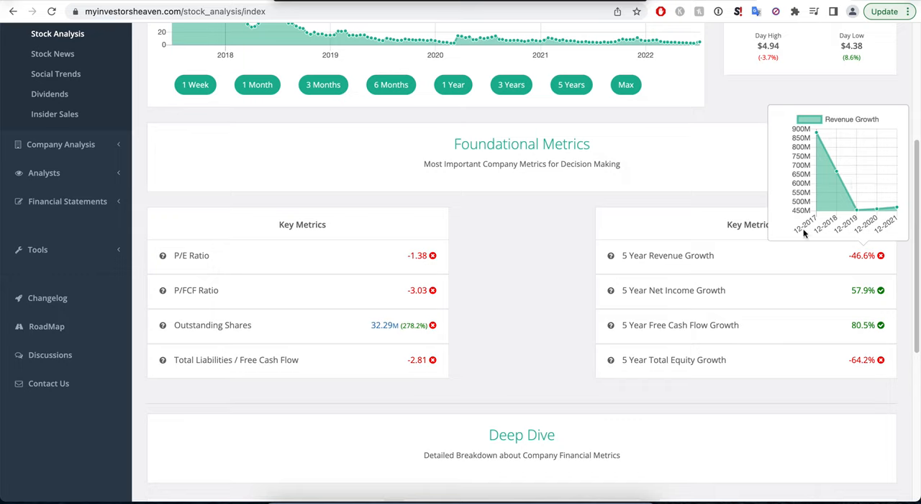
mouse_move(895, 259)
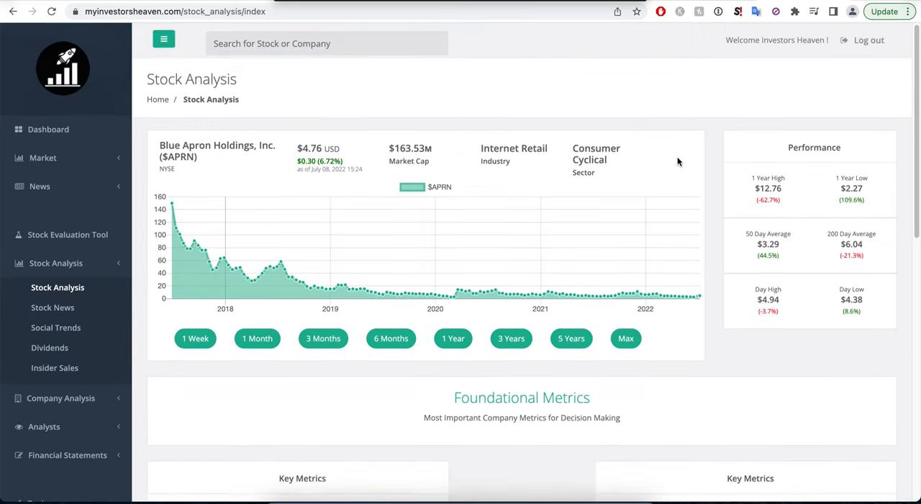
Bring Blue Apron's Foundational Metrics into view, including the -1.38 P/E and -64.2% equity growth.
scroll("down", 3)
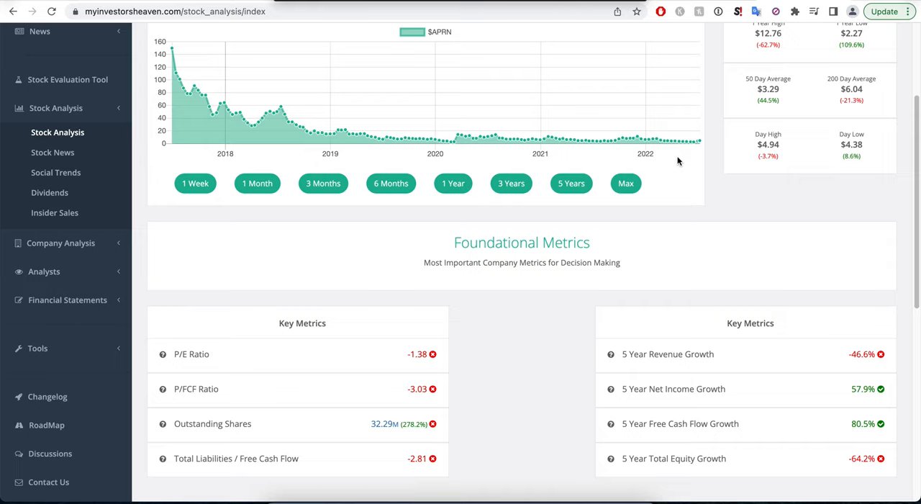
mouse_move(676, 215)
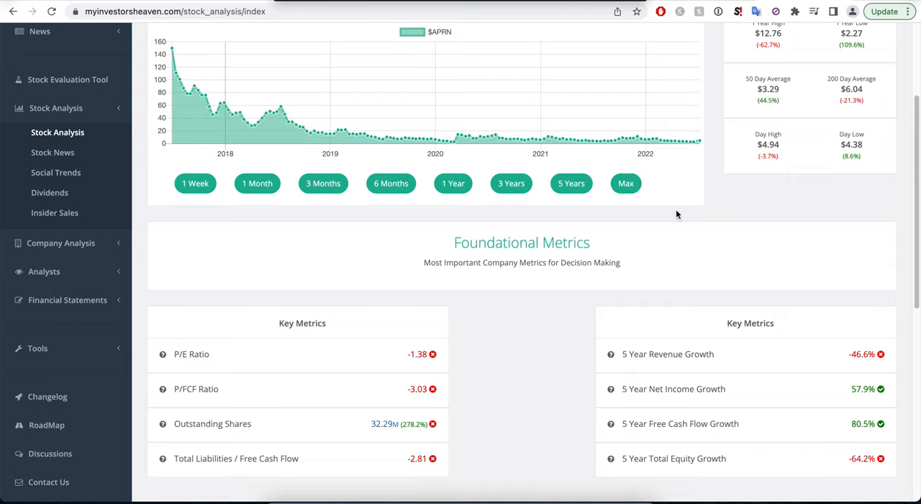
scroll("down", 3)
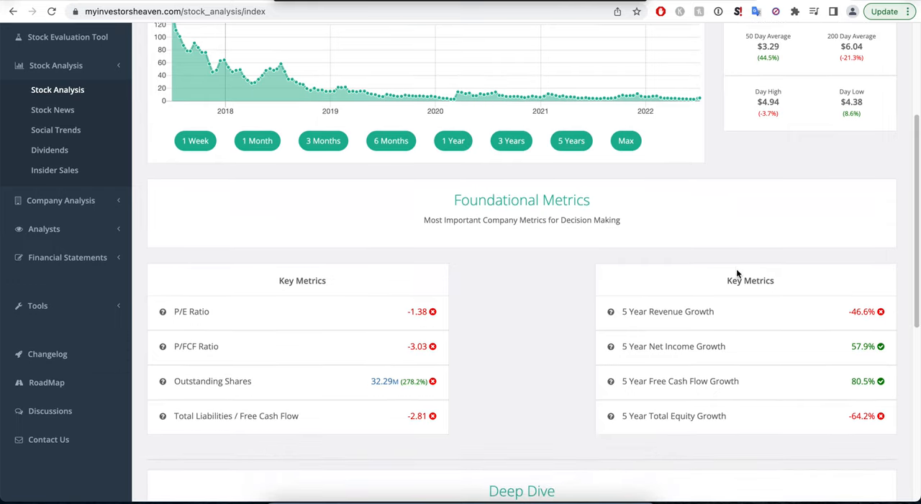
scroll("down", 3)
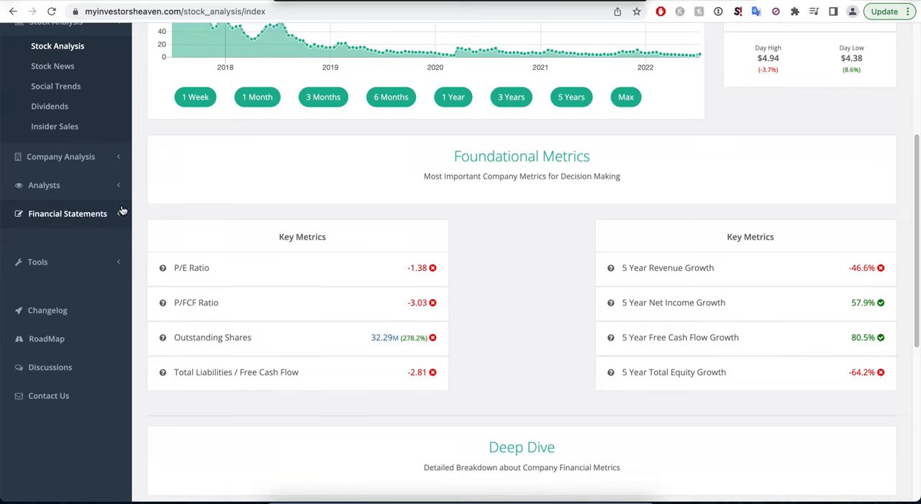
scroll("down", 3)
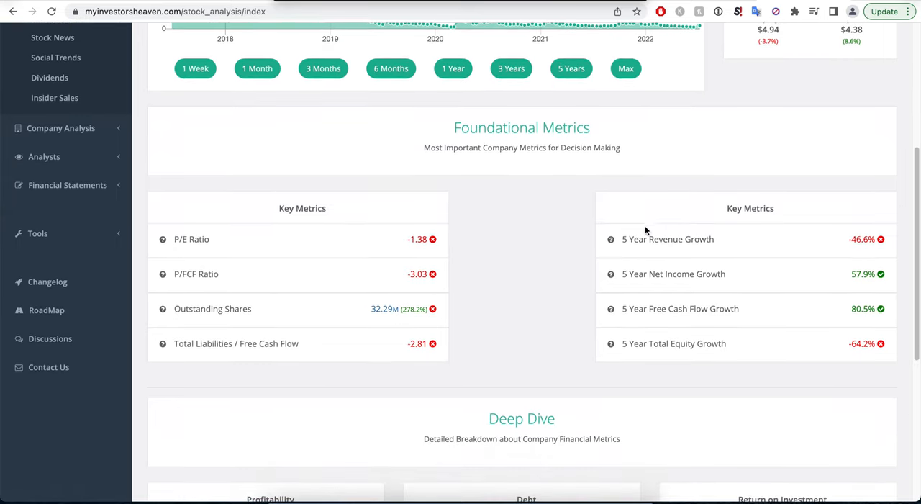
mouse_move(869, 262)
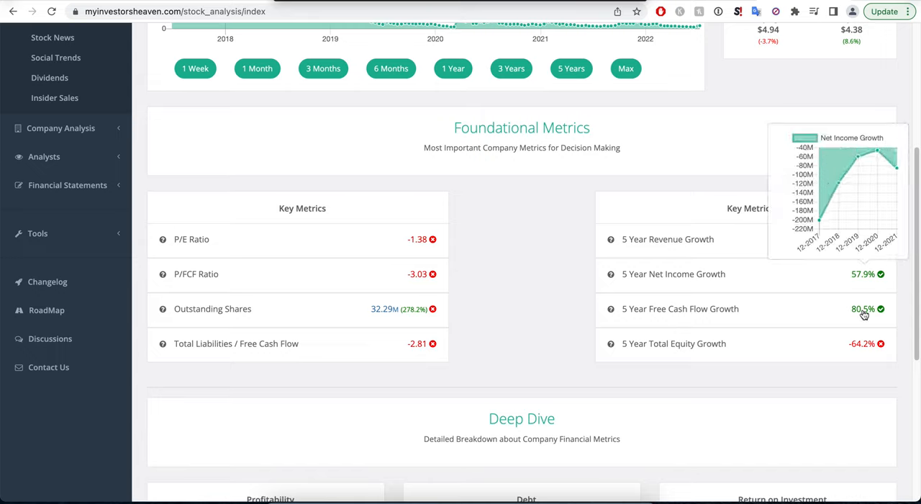
mouse_move(780, 321)
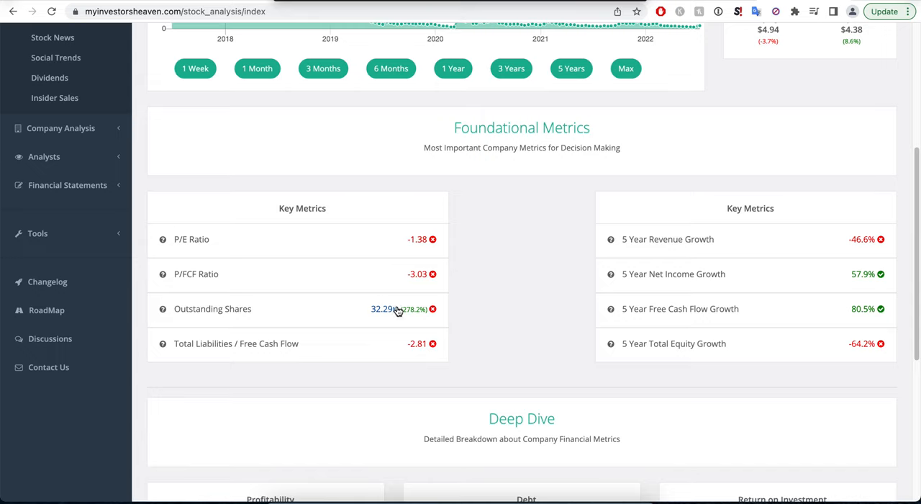
mouse_move(849, 356)
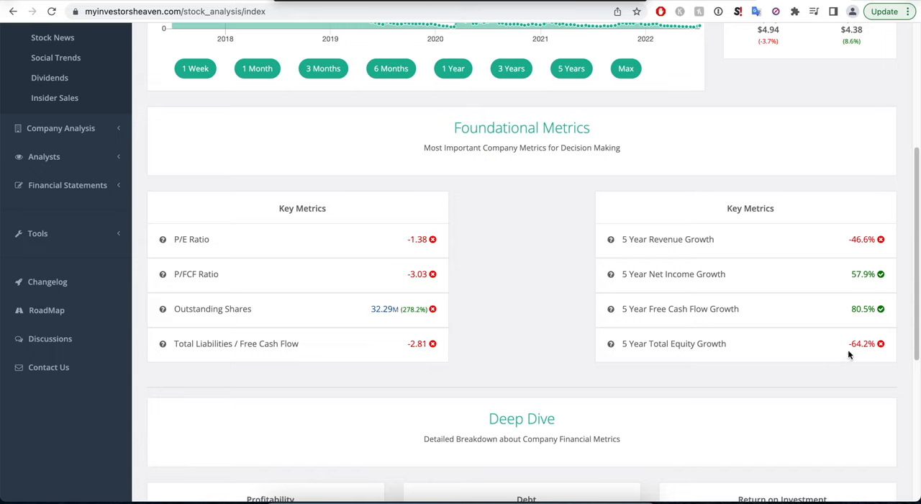
mouse_move(862, 343)
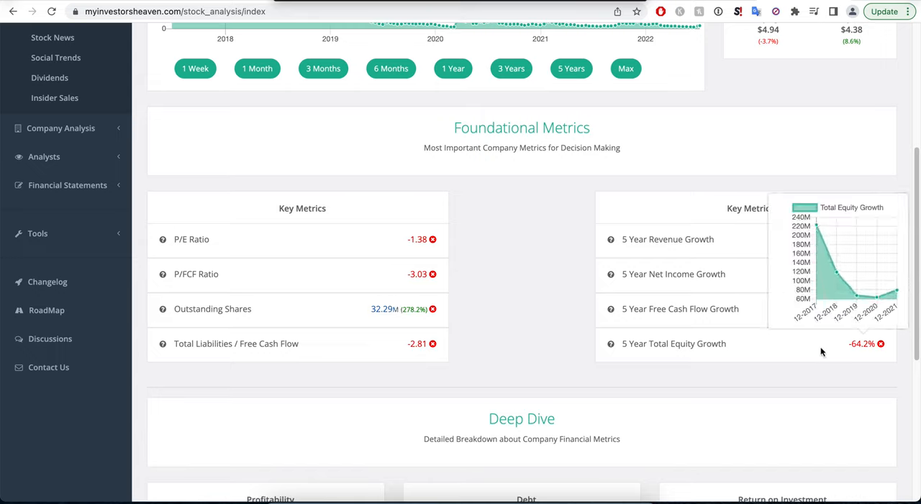
Scroll to Blue Apron's Deep Dive metrics, including 0.772 debt-to-equity and -199.1% return on equity.
scroll("down", 3)
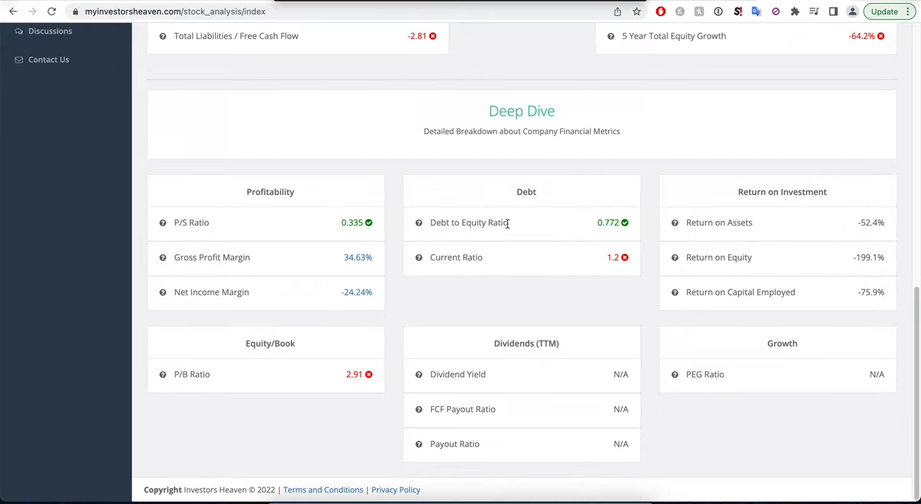
mouse_move(498, 219)
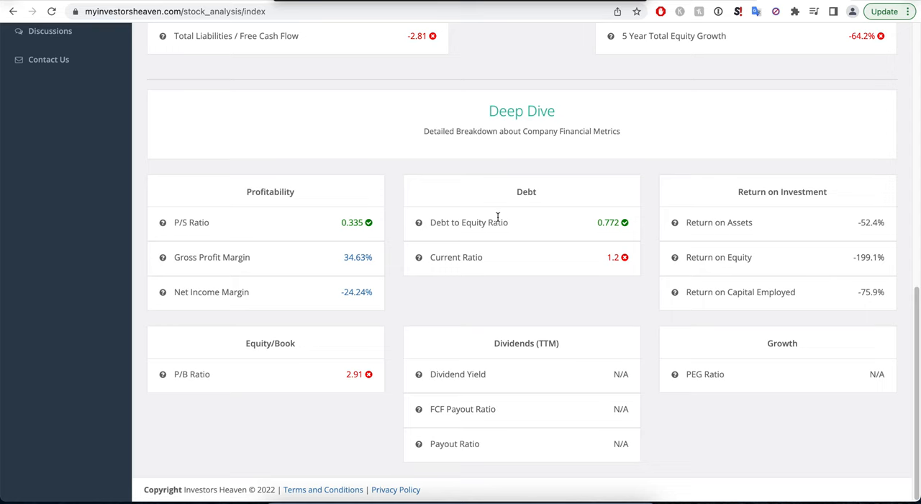
mouse_move(788, 268)
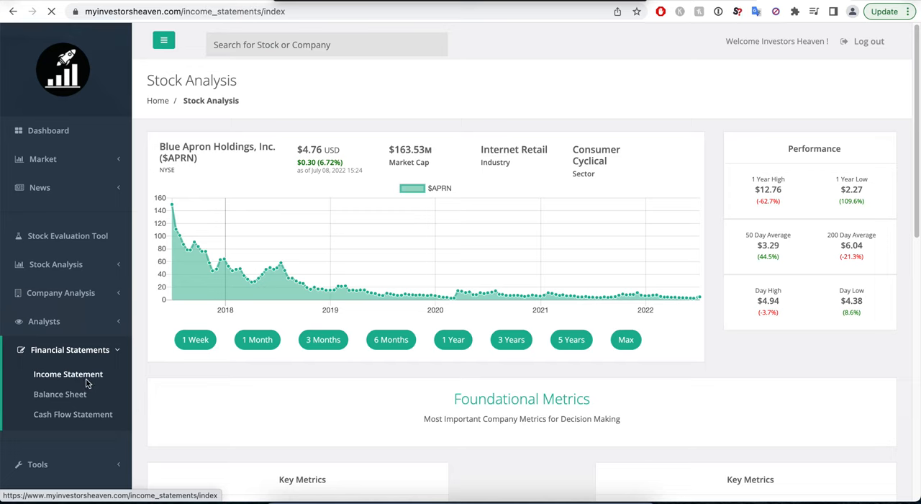
Review Blue Apron's annual income statement, revenue falling from 881.2M (FY2017) to 470.4M (FY2021).
left_click(68, 374)
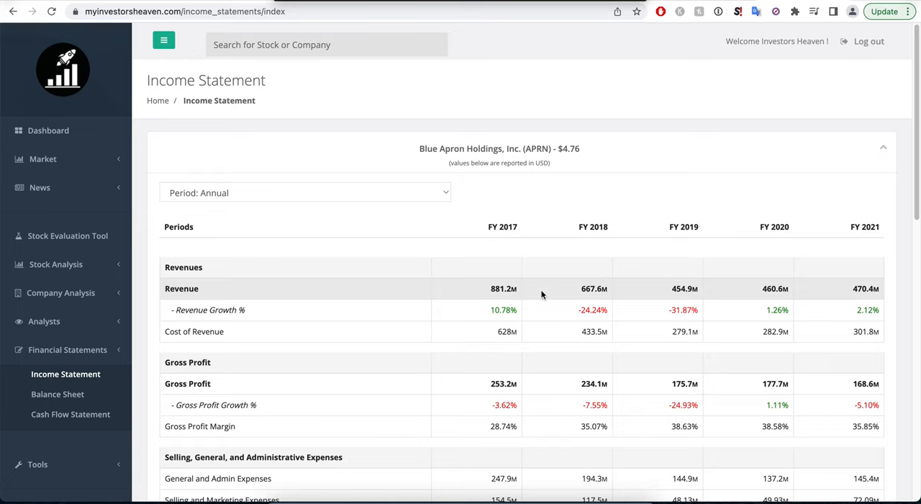
mouse_move(535, 291)
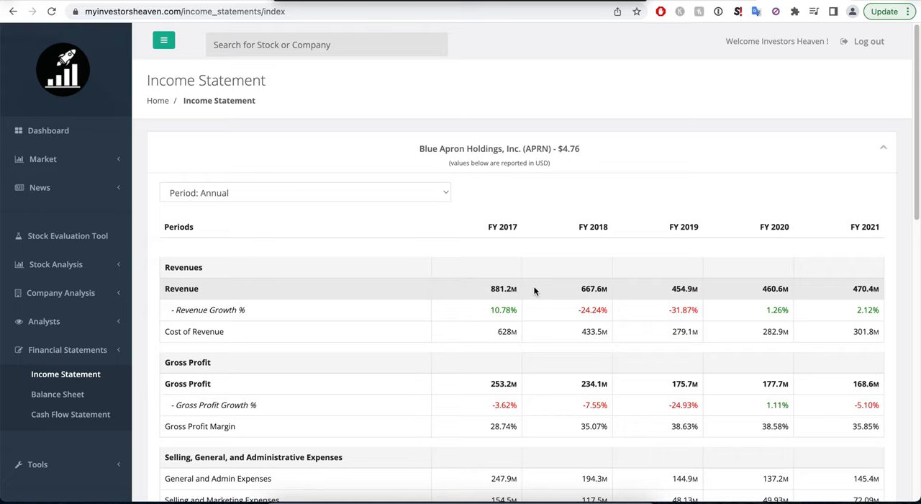
mouse_move(590, 282)
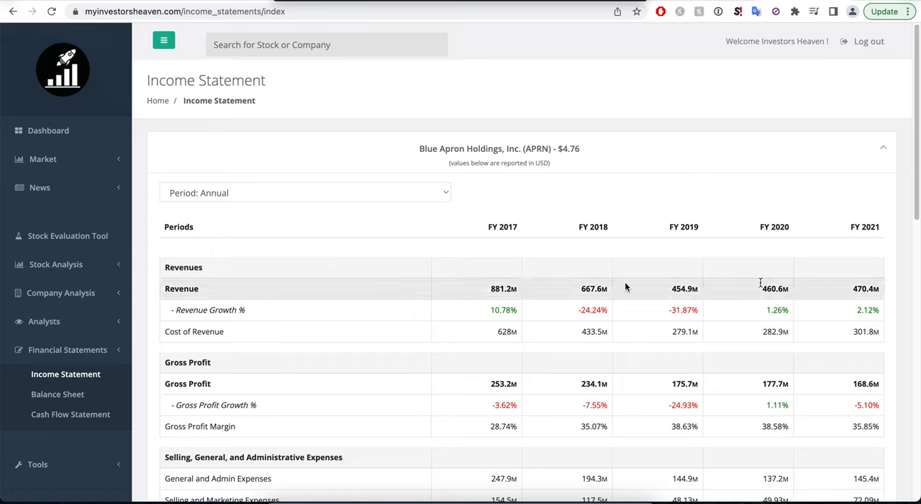
scroll("down", 3)
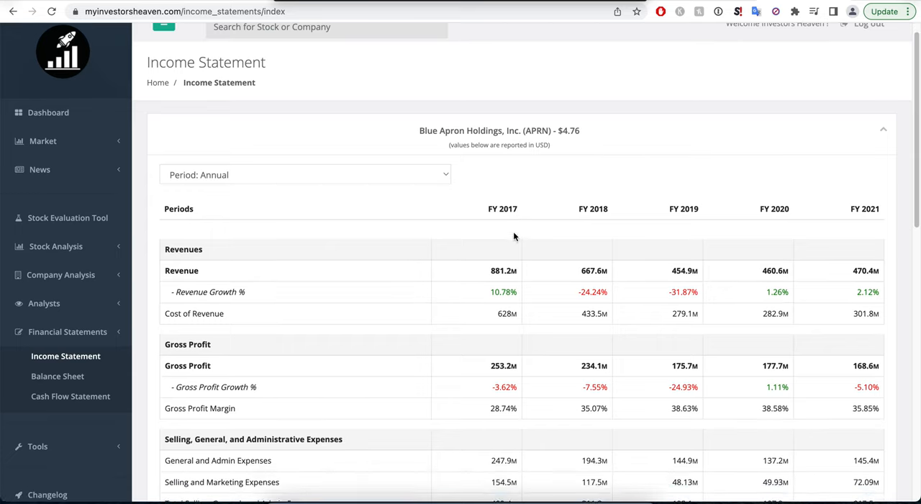
scroll("down", 3)
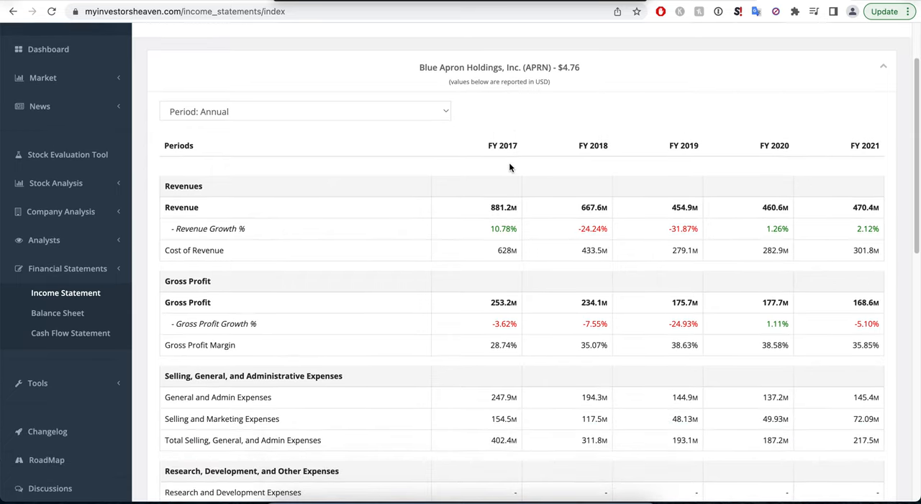
scroll("down", 3)
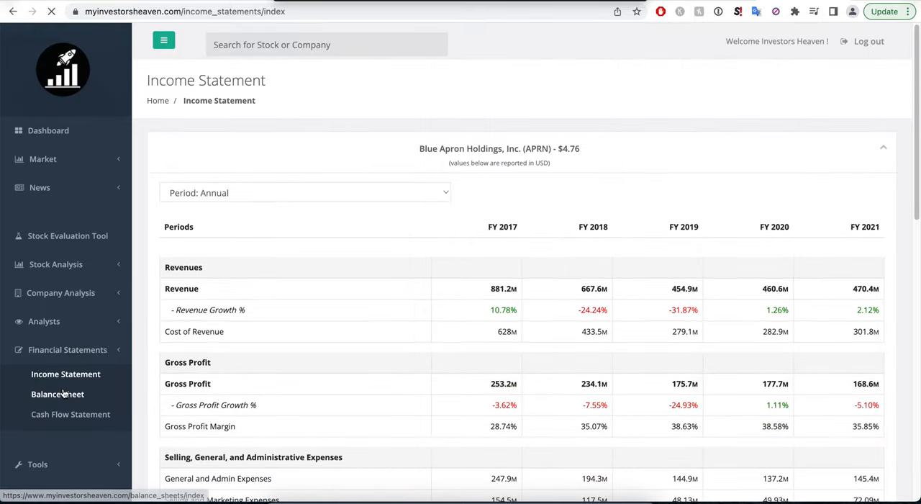
Review Blue Apron's annual balance sheet, total debt falling from 195M to 65.27M.
left_click(57, 395)
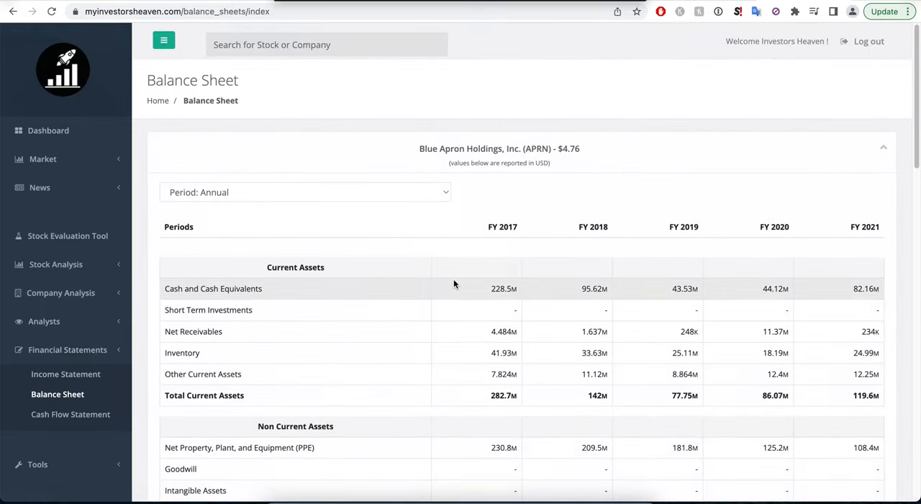
scroll("down", 3)
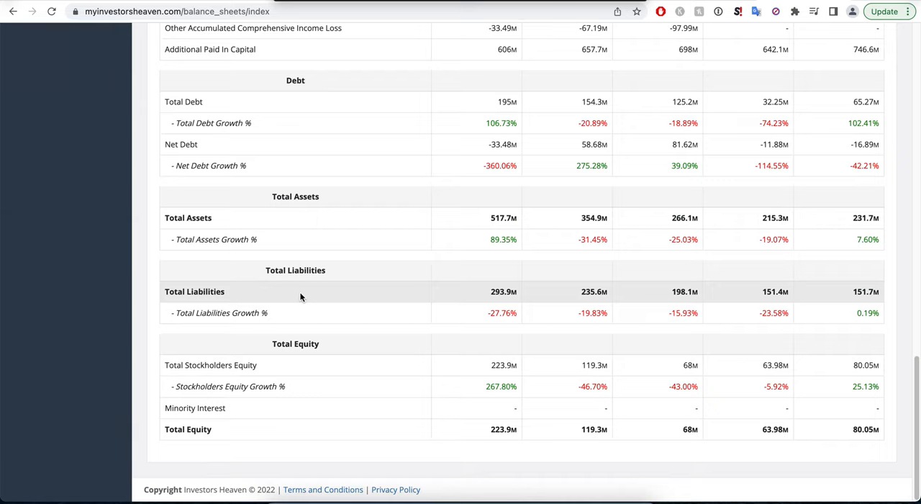
mouse_move(754, 291)
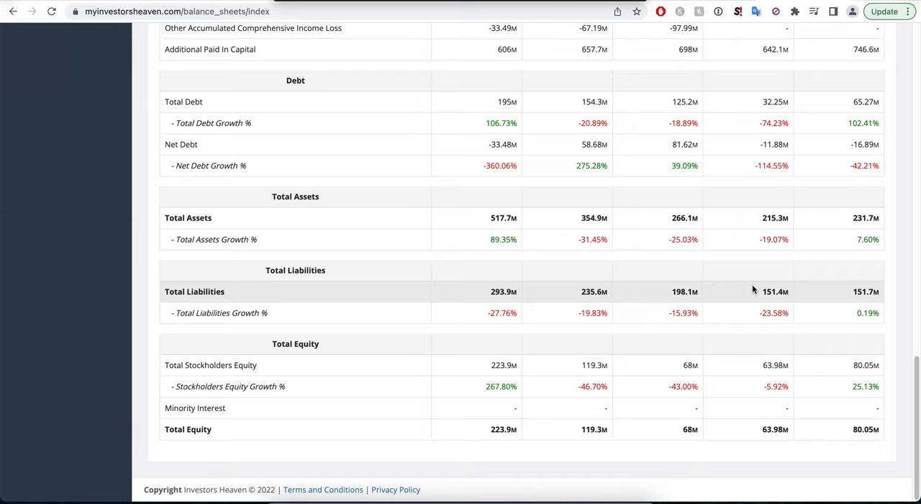
mouse_move(857, 291)
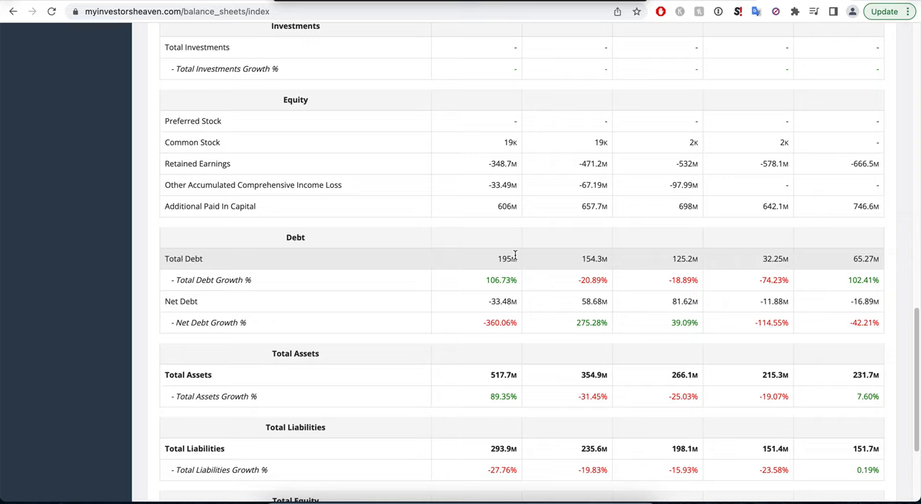
mouse_move(669, 250)
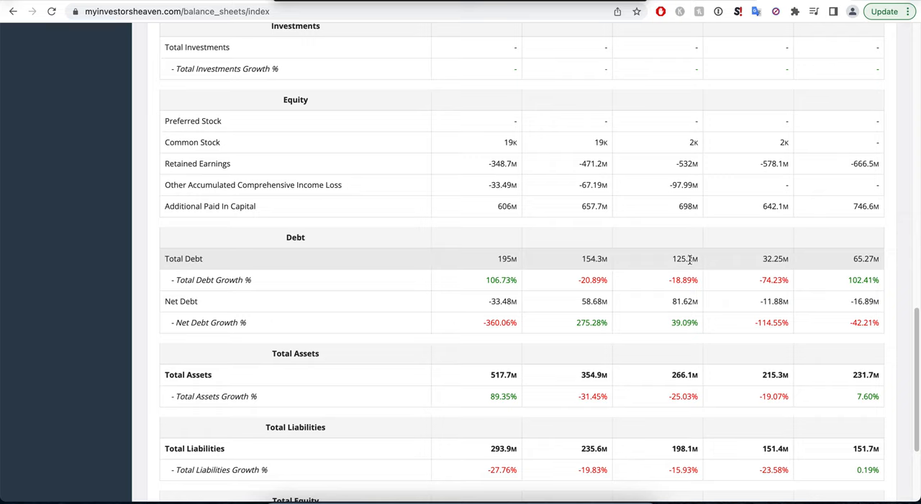
mouse_move(855, 259)
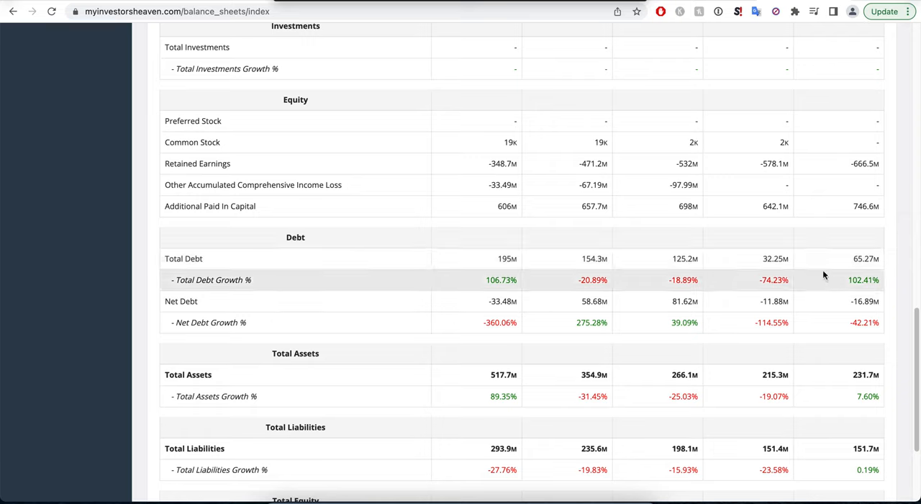
mouse_move(675, 274)
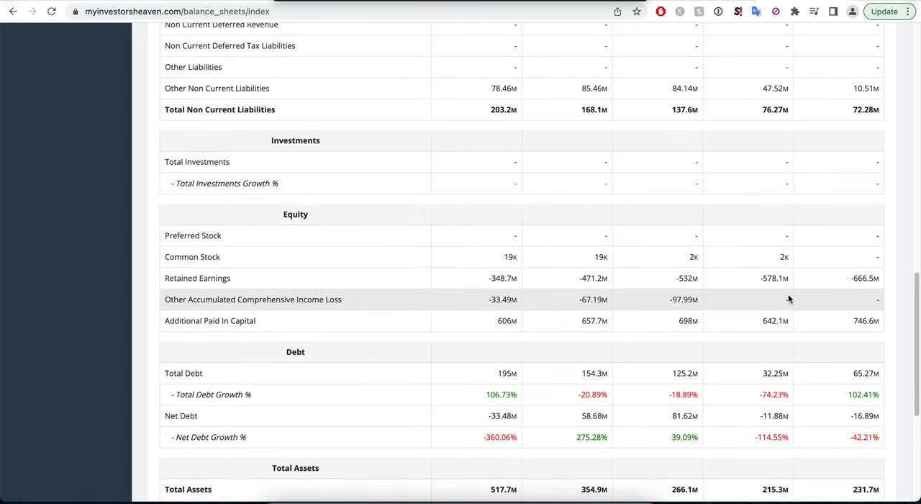
Scroll through Blue Apron's FY2017–FY2021 cash flow statement, with -152.6M operating cash flow in FY2017.
scroll("up", 3)
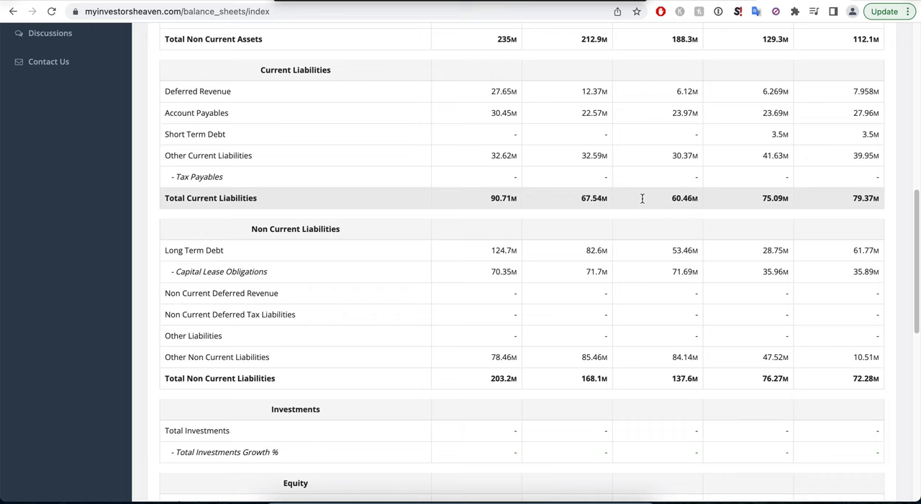
scroll("down", 3)
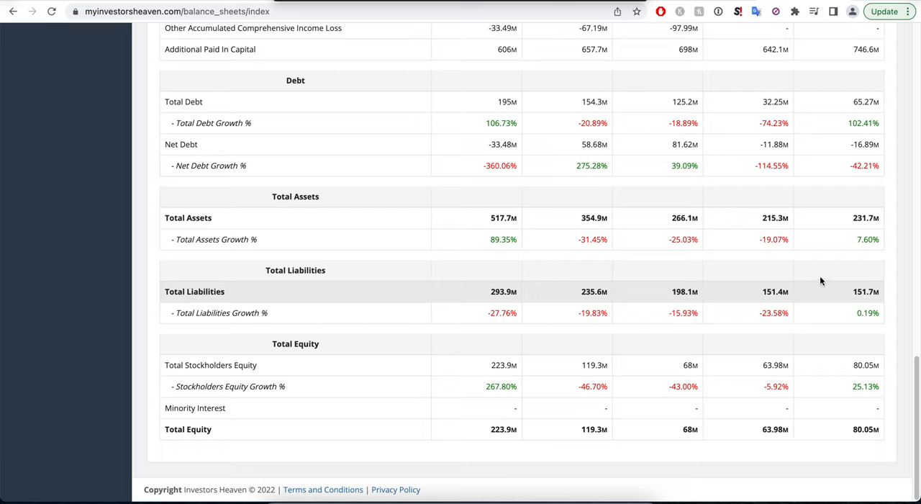
mouse_move(777, 286)
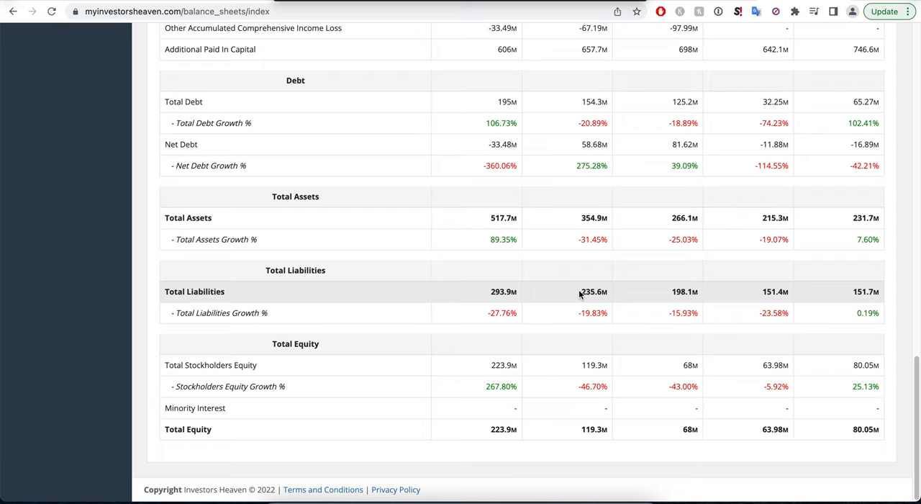
mouse_move(678, 330)
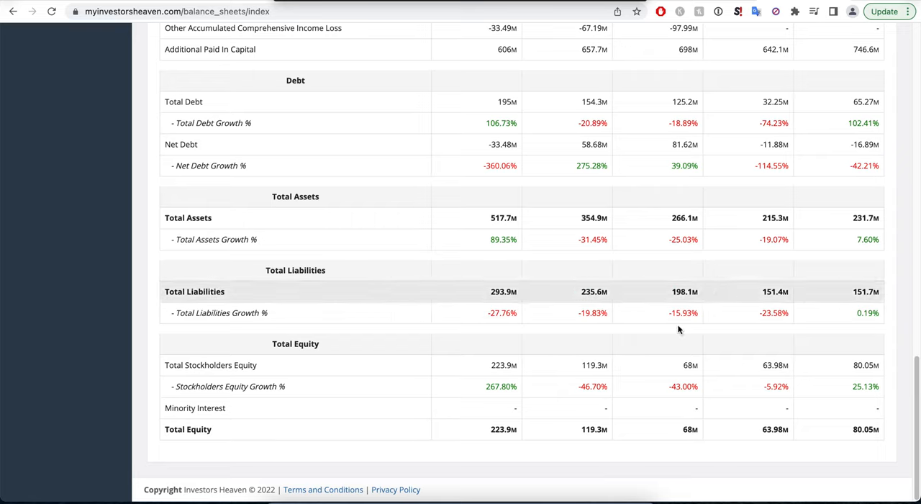
mouse_move(619, 389)
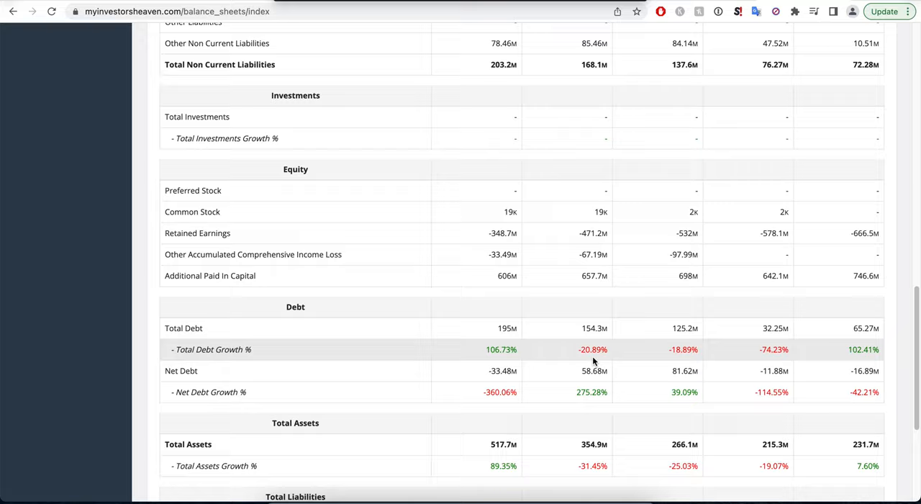
scroll("up", 3)
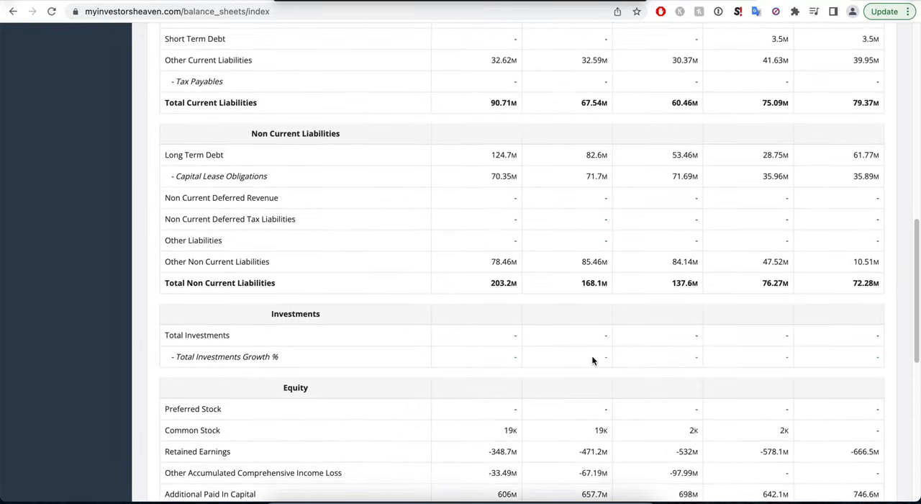
scroll("up", 3)
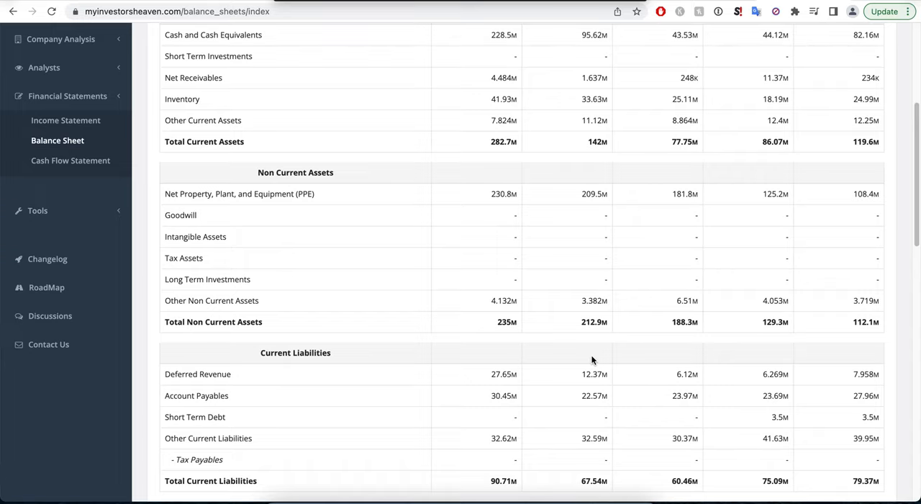
scroll("down", 3)
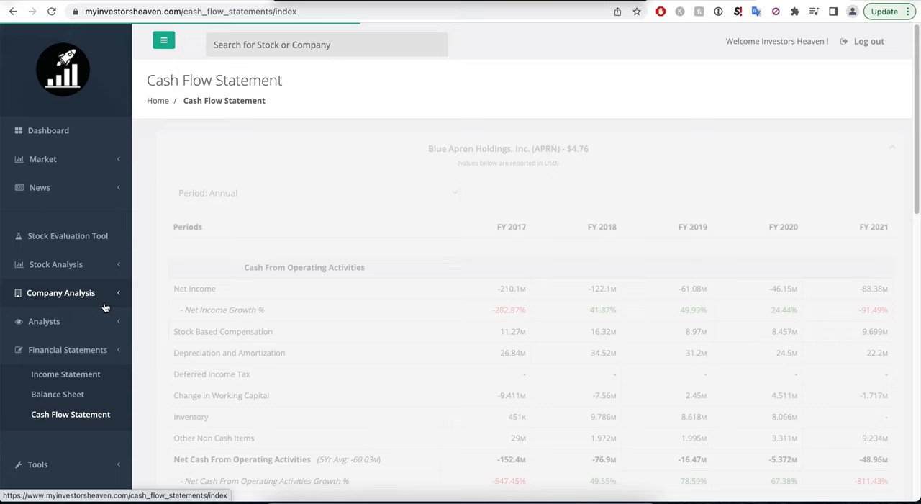
scroll("down", 3)
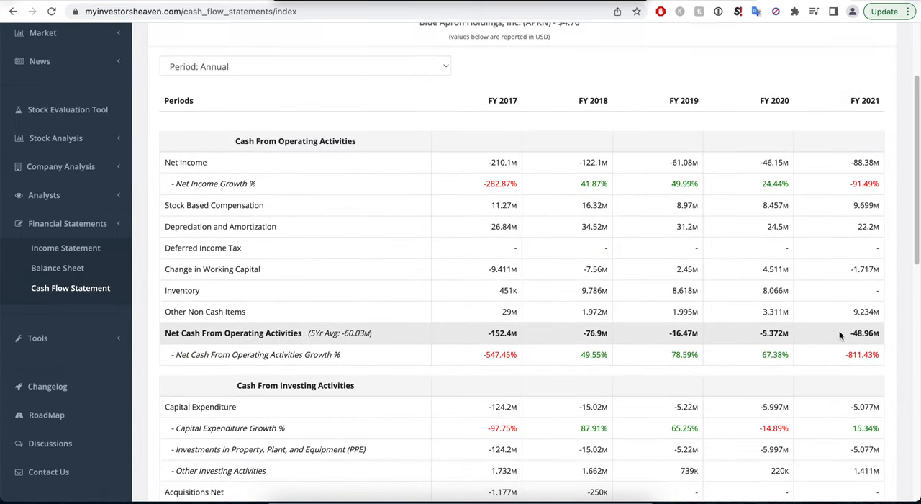
scroll("down", 3)
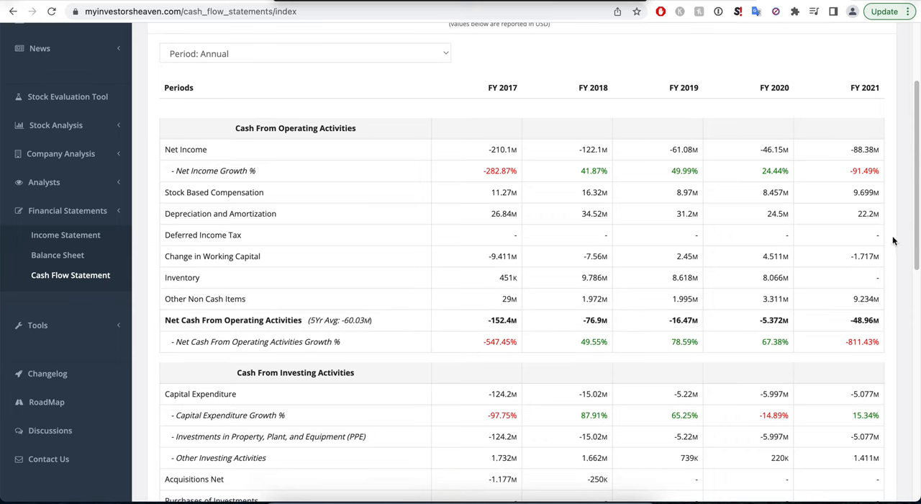
scroll("down", 3)
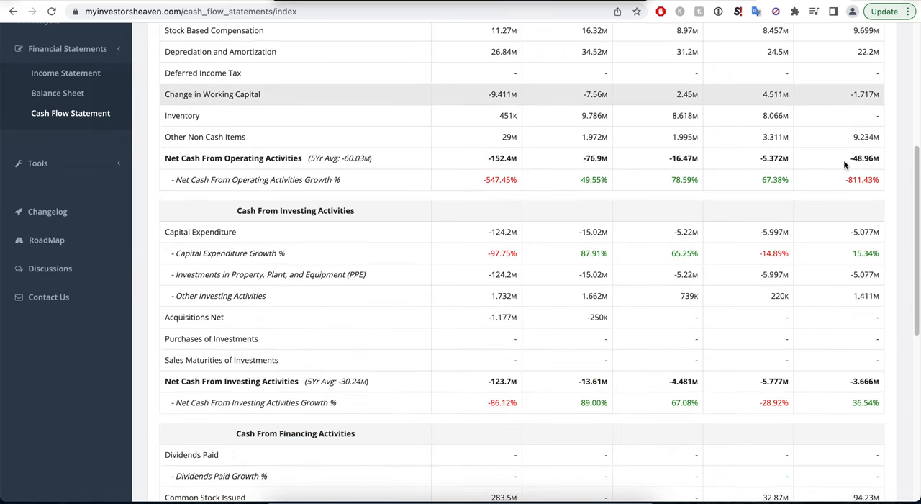
scroll("down", 3)
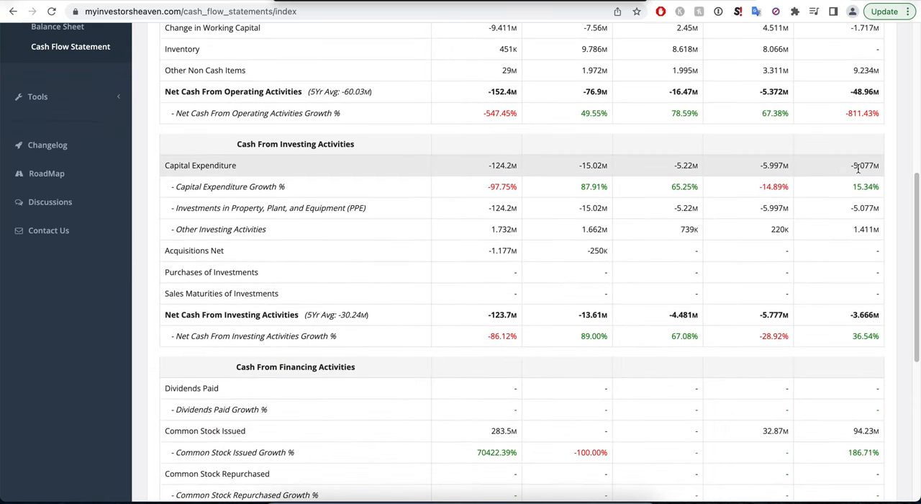
scroll("down", 3)
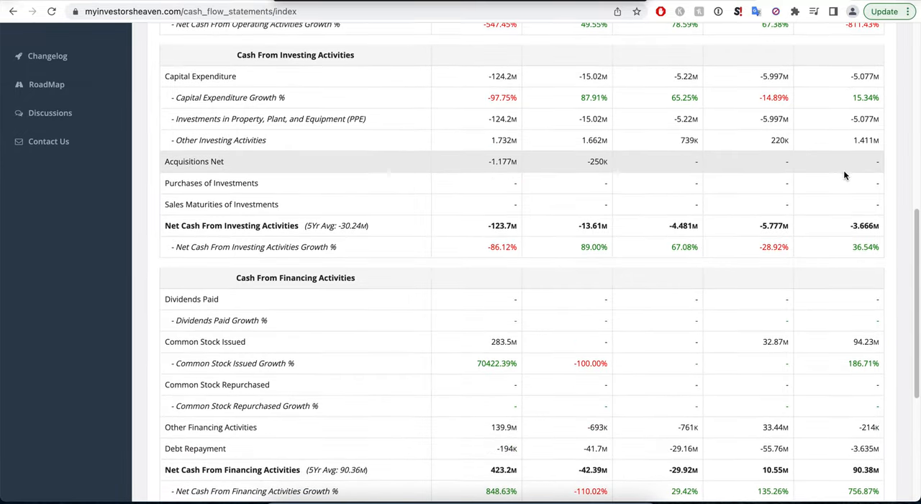
scroll("down", 3)
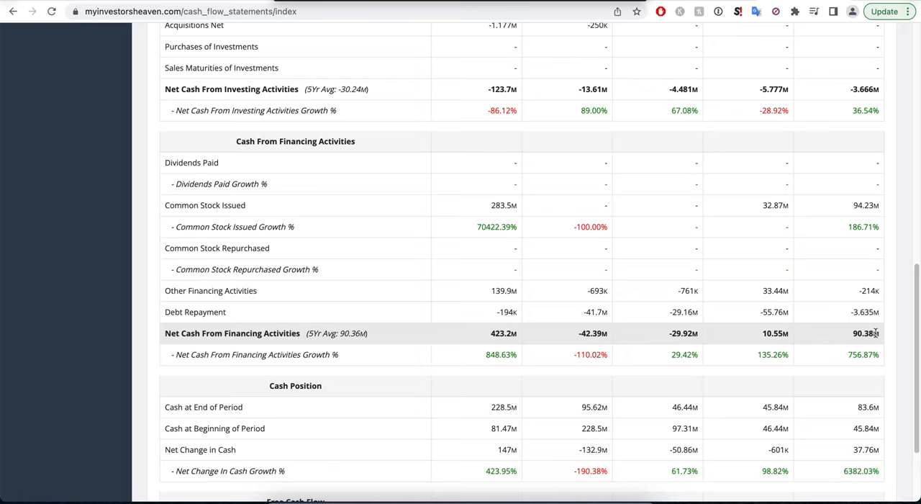
mouse_move(848, 205)
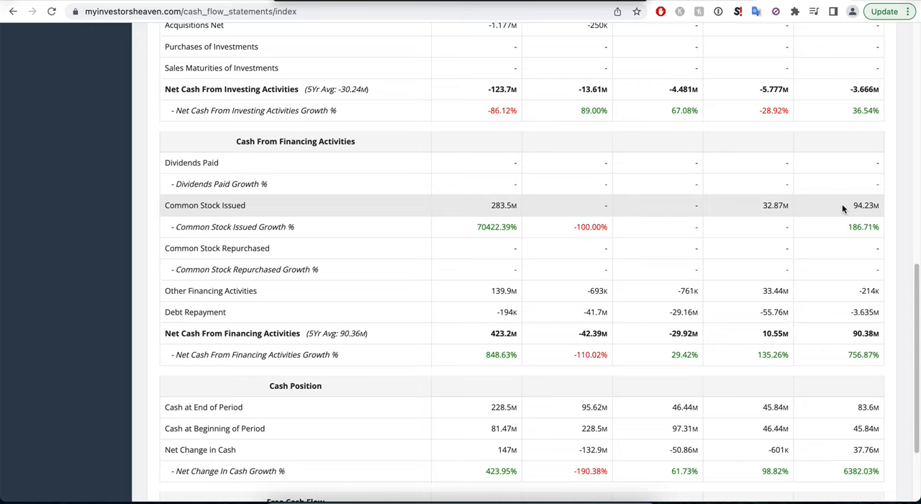
scroll("down", 3)
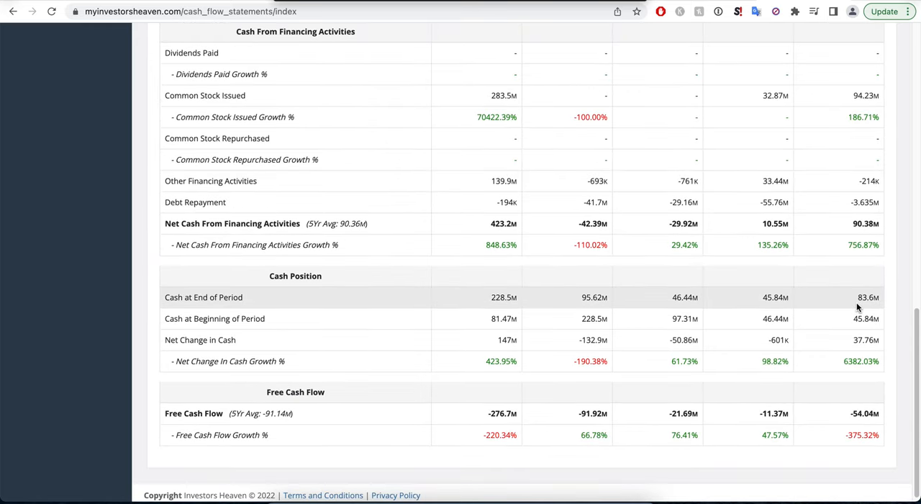
mouse_move(527, 299)
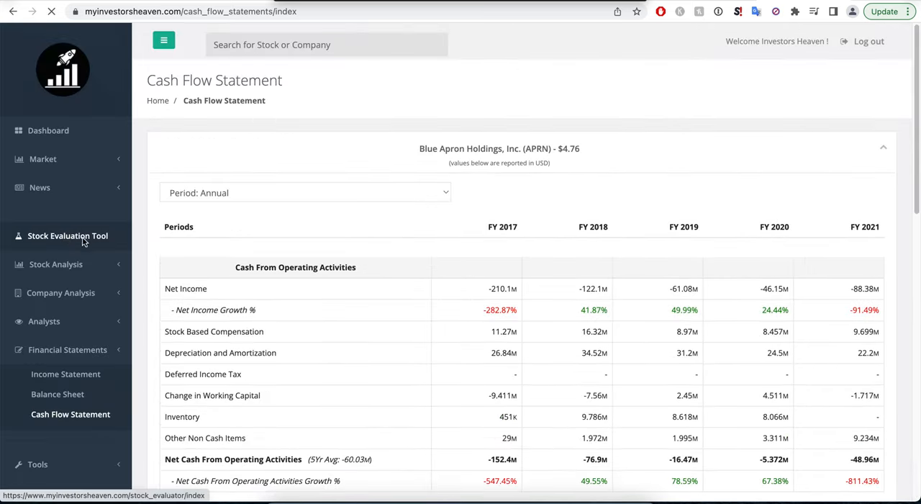
Bring up Blue Apron's Stock Evaluation Tool and select the Low Revenue Growth projection field.
left_click(66, 236)
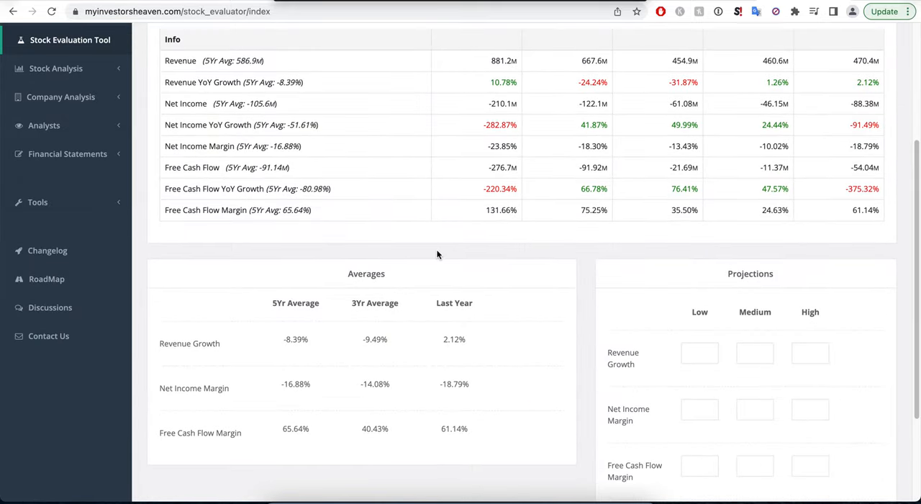
left_click(700, 353)
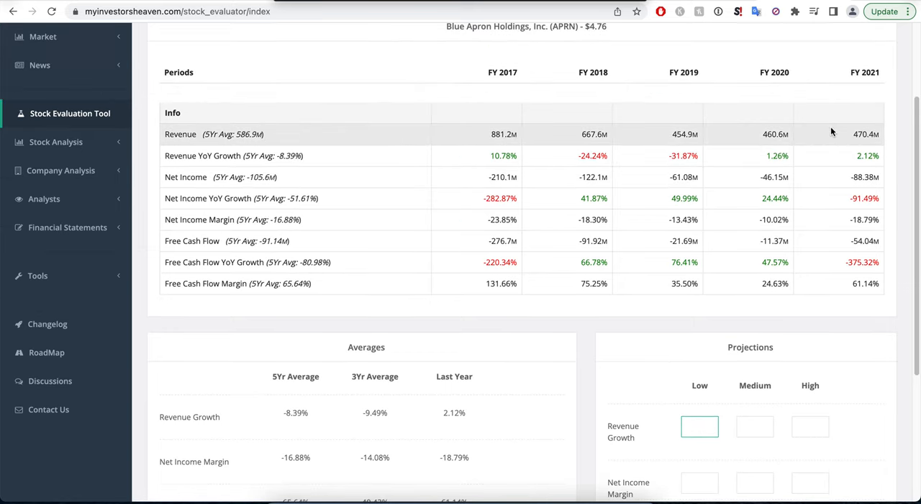
mouse_move(818, 148)
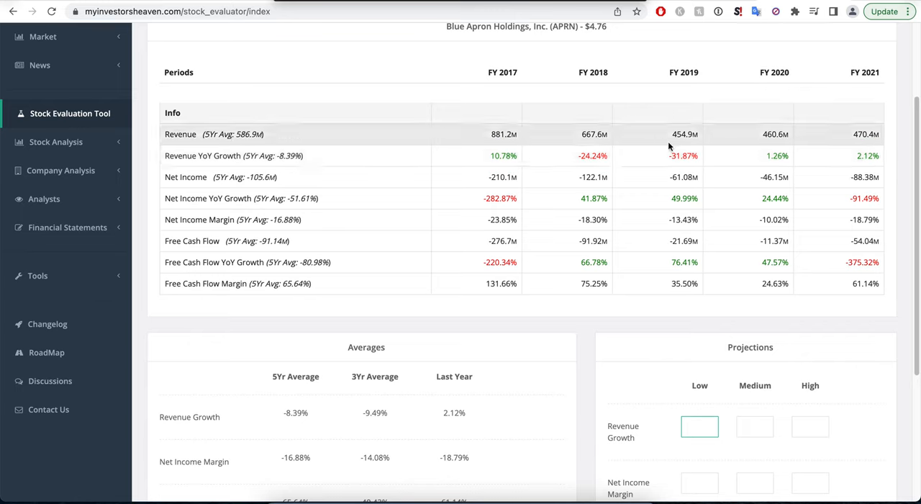
mouse_move(668, 155)
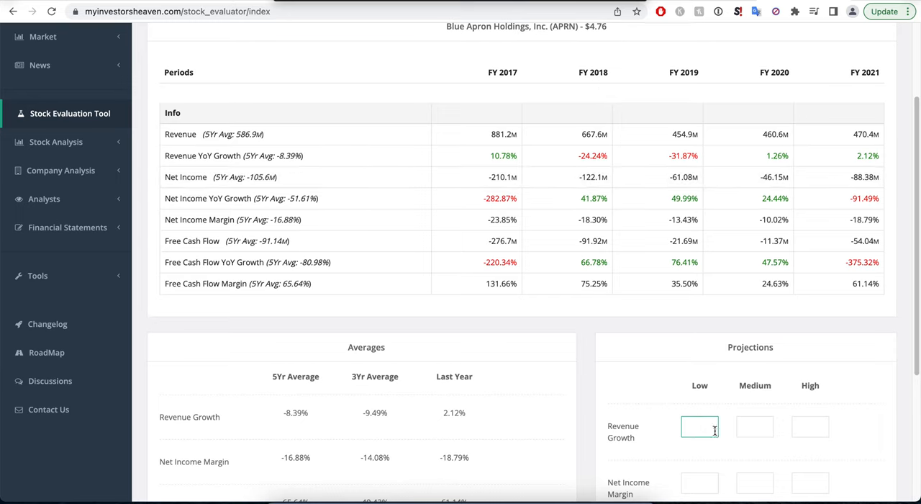
Enter revenue growth projections 3/5/7 and net income margin projections 1/3/5.
type("3")
left_click(755, 428)
type("5")
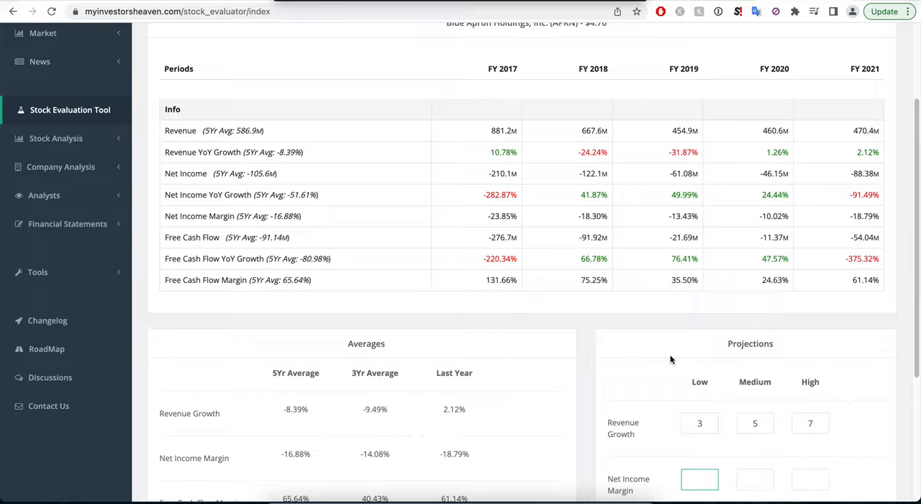
scroll("down", 3)
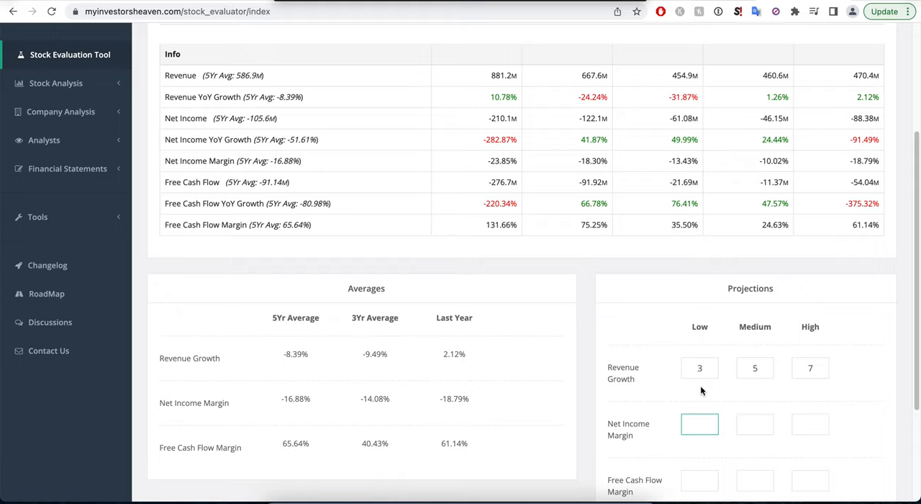
type("1")
left_click(810, 425)
type("5")
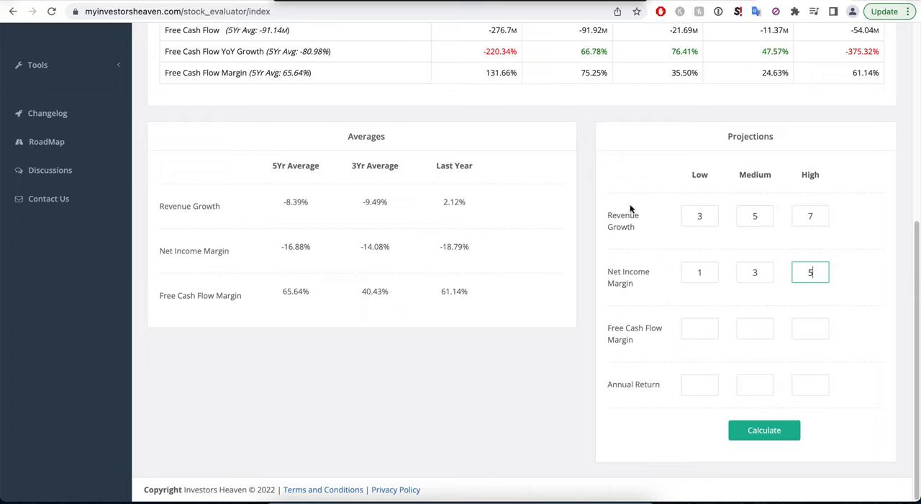
mouse_move(759, 232)
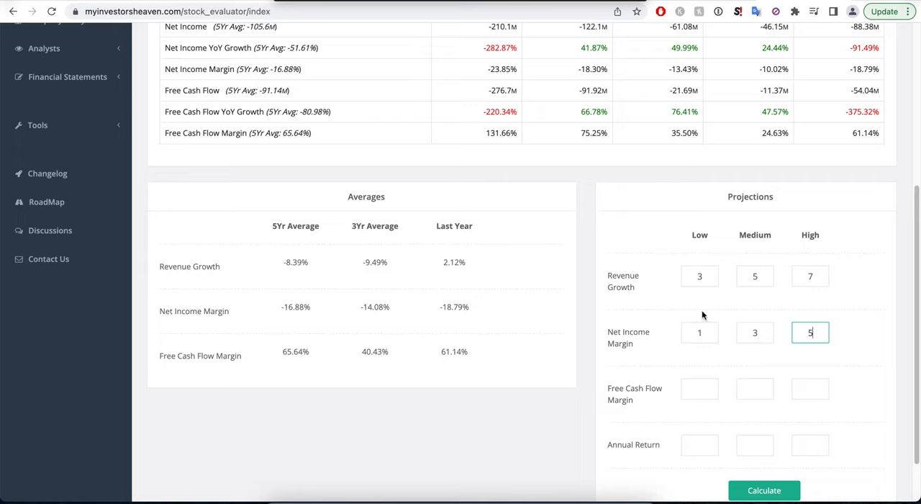
scroll("down", 3)
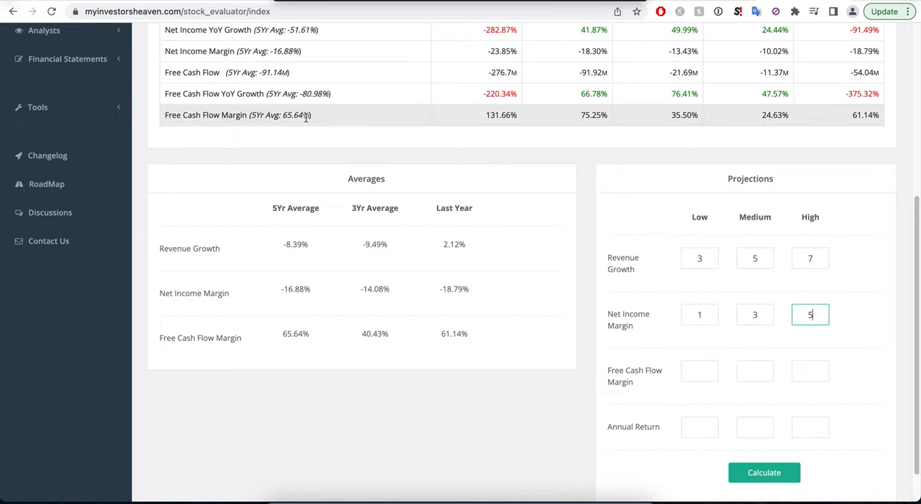
mouse_move(273, 71)
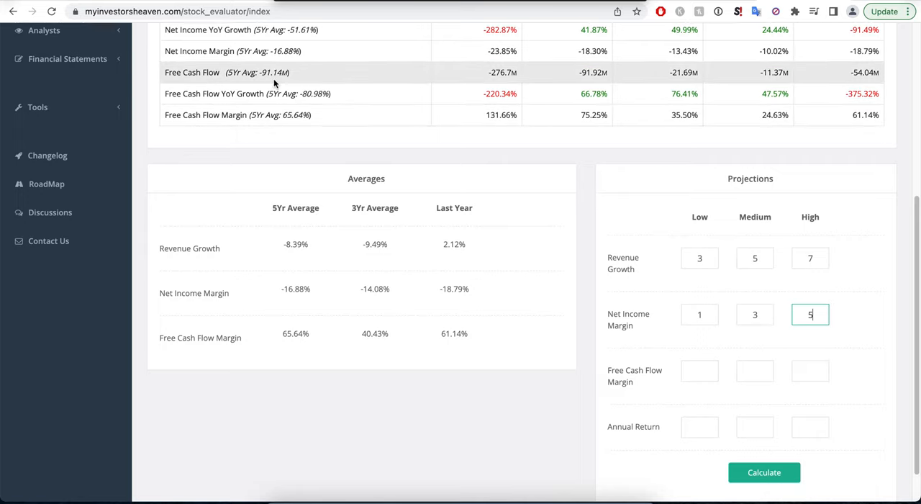
mouse_move(813, 135)
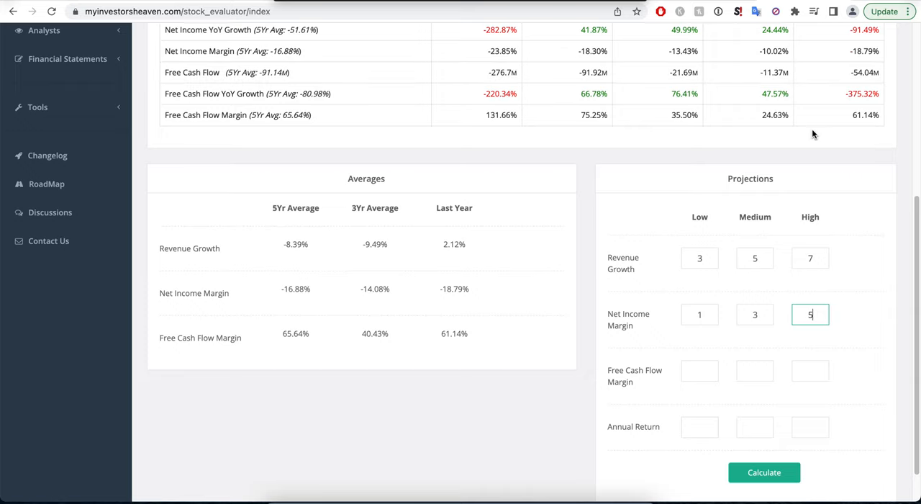
Enter free cash flow margin projections 80/90/100 and an annual return of 13.
left_click(700, 361)
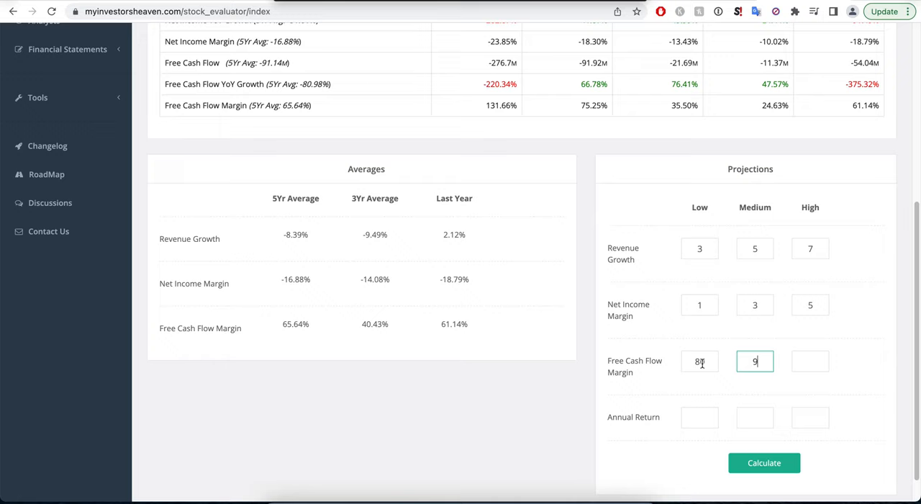
type("100")
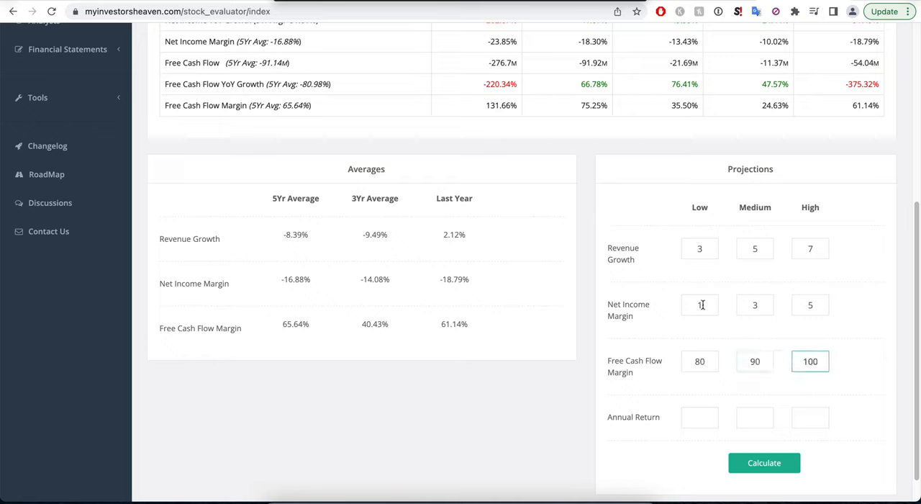
type("1")
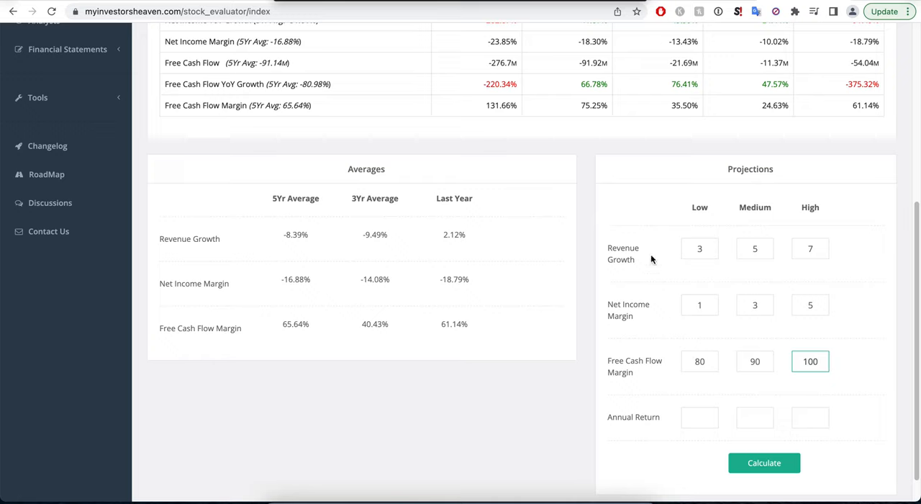
mouse_move(765, 364)
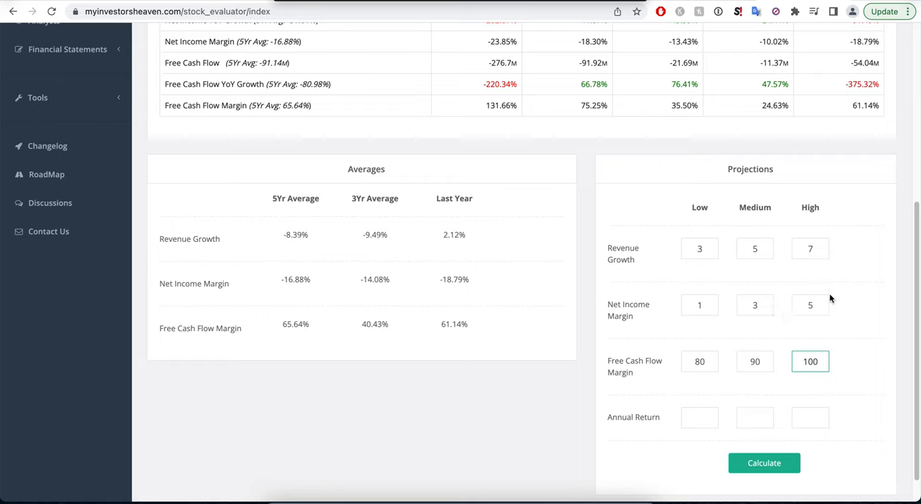
left_click(699, 417)
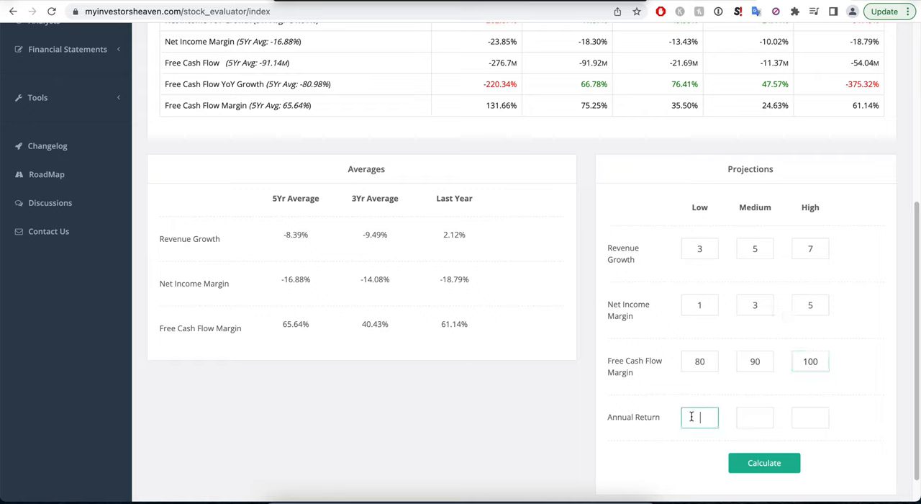
type("13")
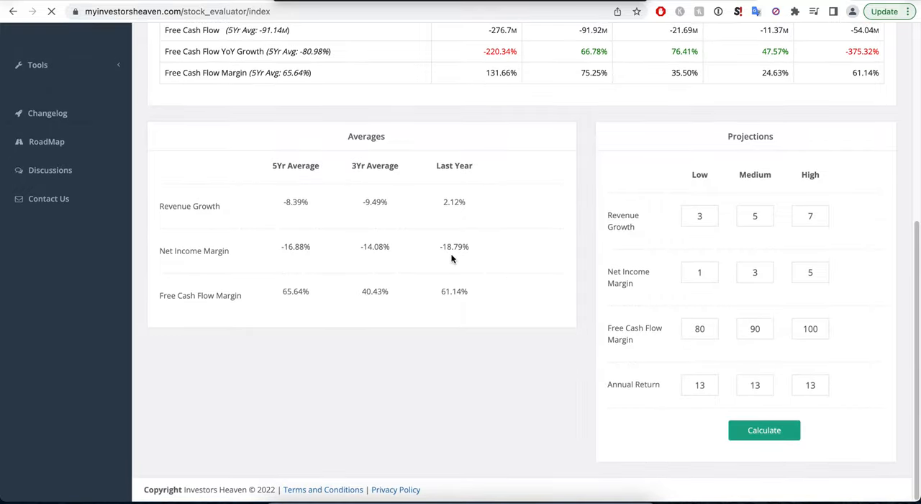
Calculate max prices to pay of $1.76, $6.49 and $13.07 against a $4.76 current price.
left_click(764, 428)
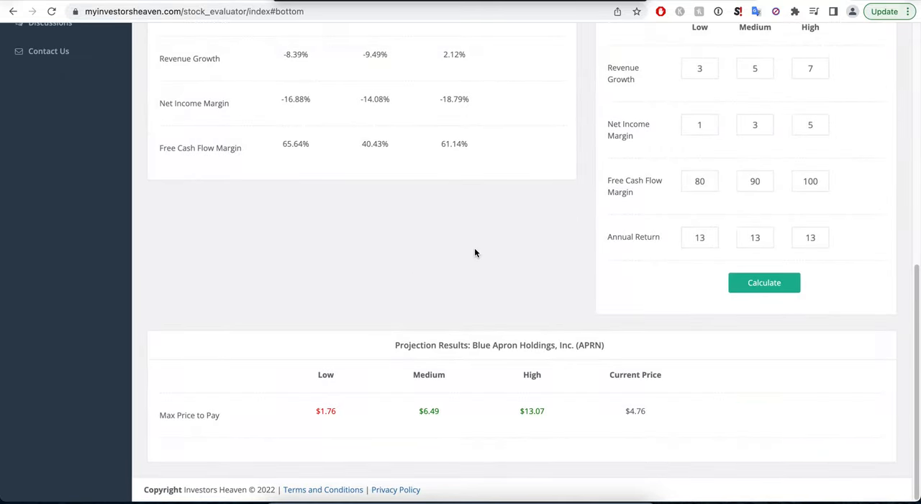
mouse_move(467, 394)
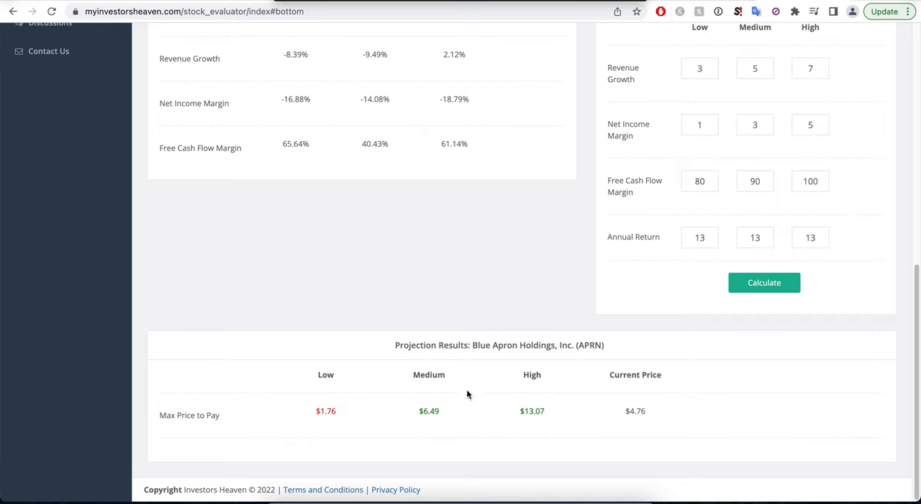
mouse_move(459, 374)
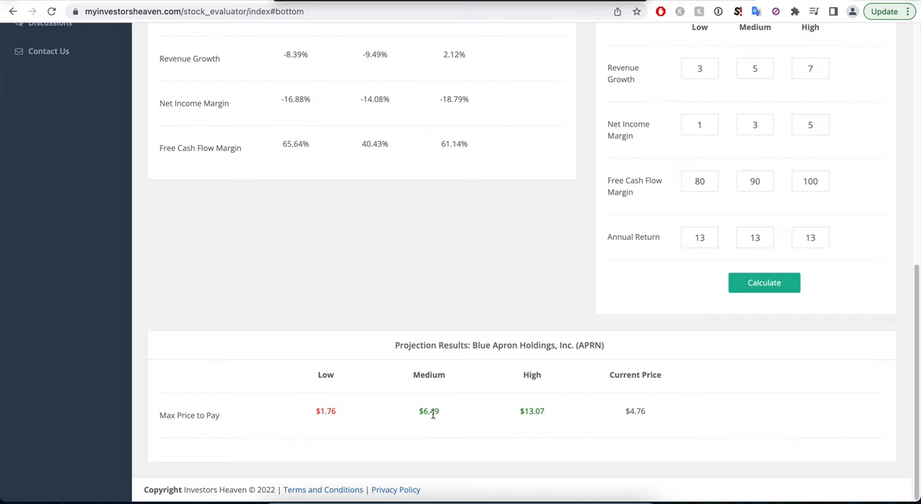
mouse_move(432, 410)
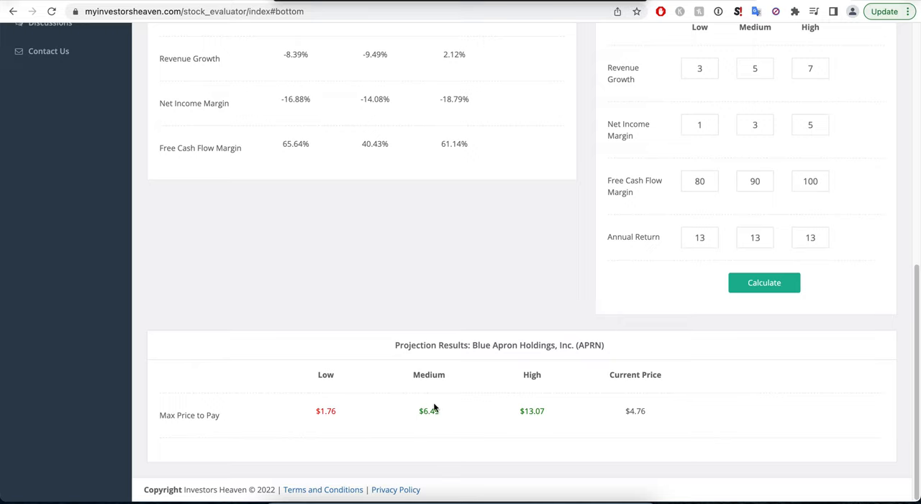
mouse_move(634, 395)
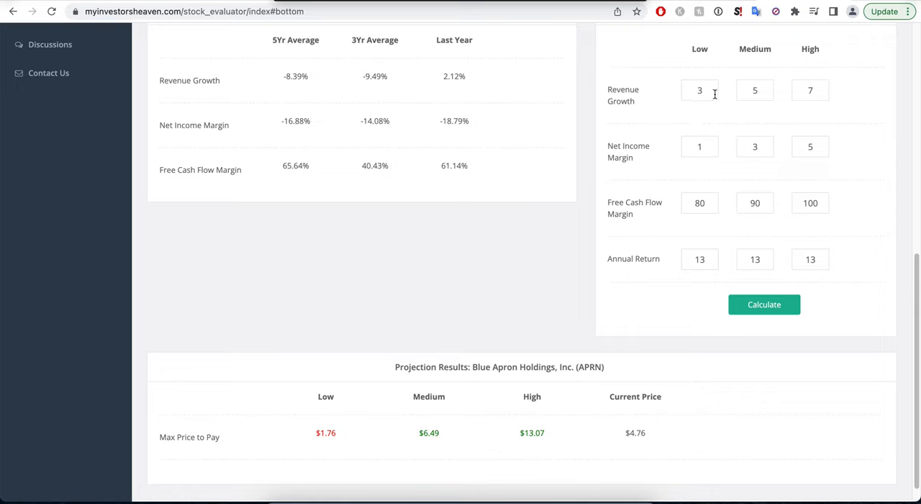
Lower revenue growth projections to 1/2/3 and recalculate the max prices.
left_click(699, 89)
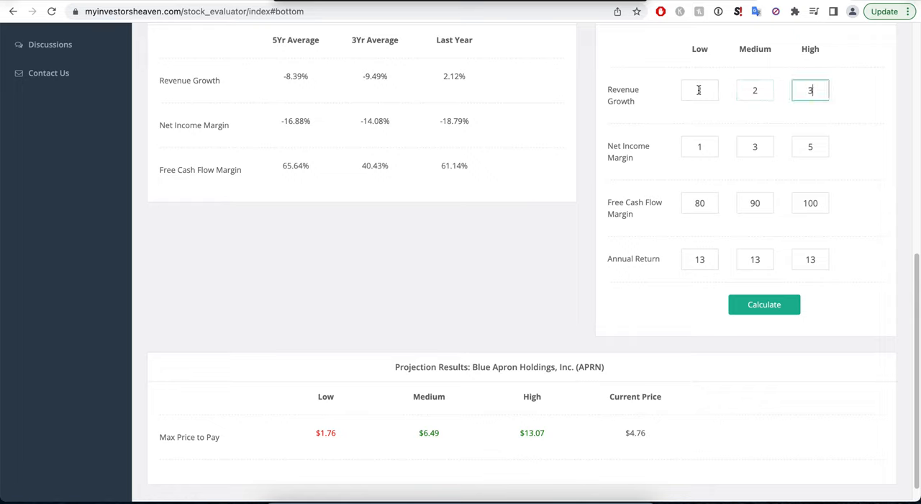
left_click(765, 303)
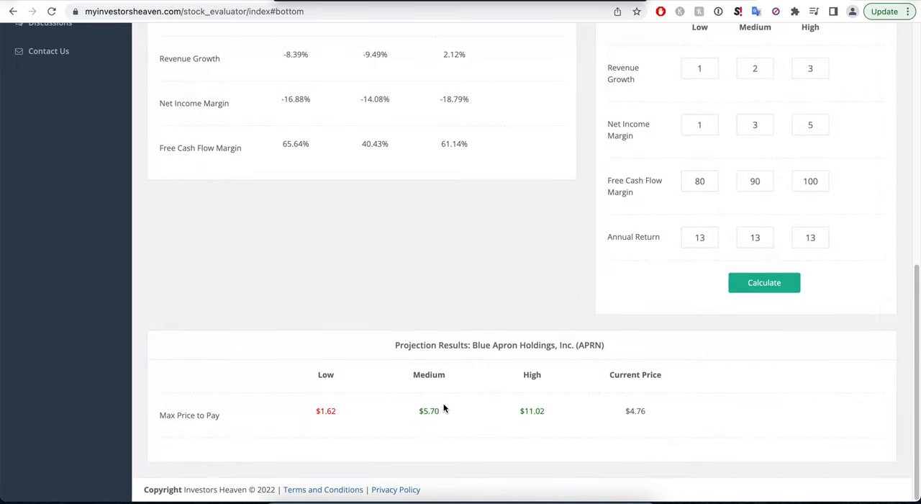
Test a medium net income margin of 2, recalculate, then restore it to 3 and recalculate.
left_click(754, 124)
type("2")
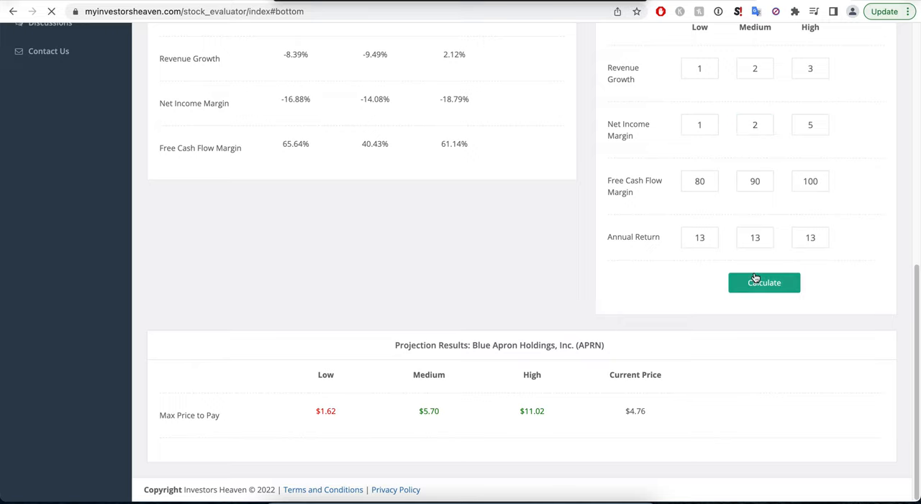
left_click(764, 282)
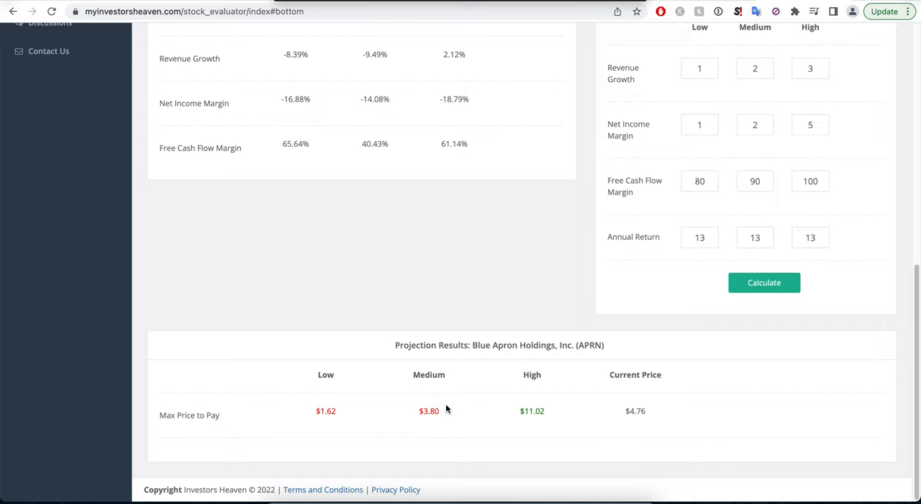
mouse_move(613, 247)
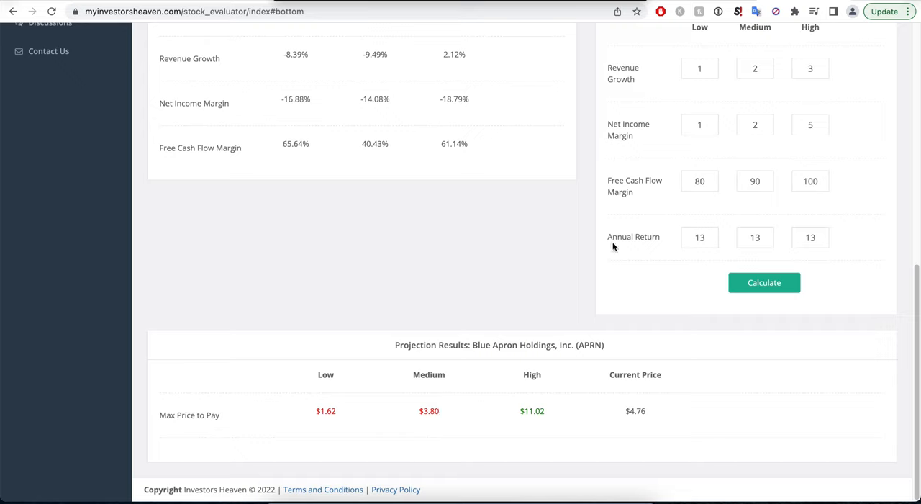
mouse_move(731, 102)
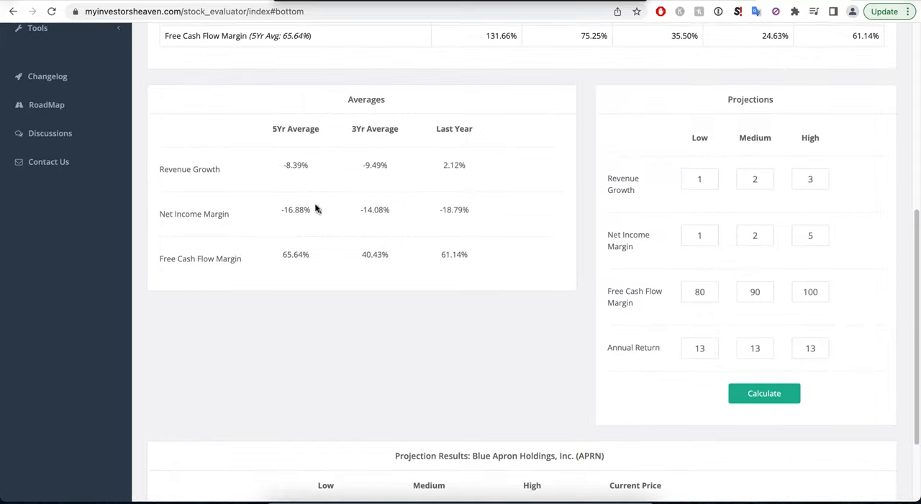
double_click(455, 210)
type("3")
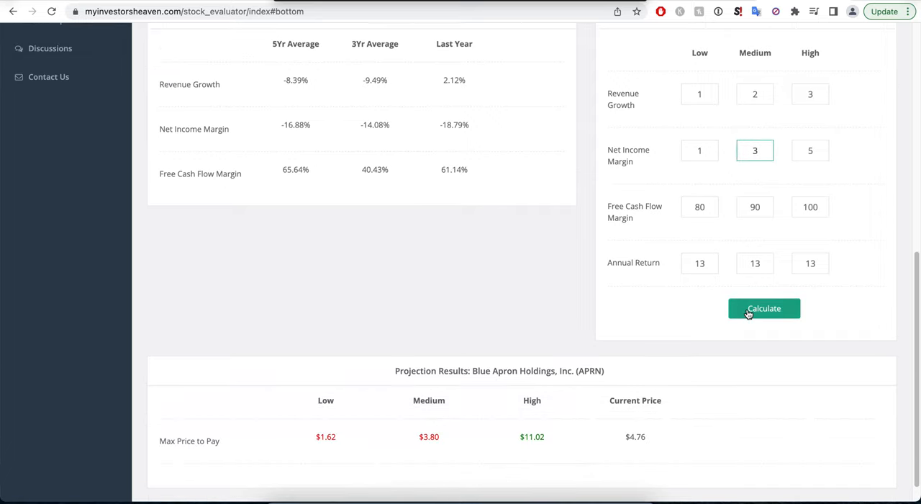
left_click(764, 308)
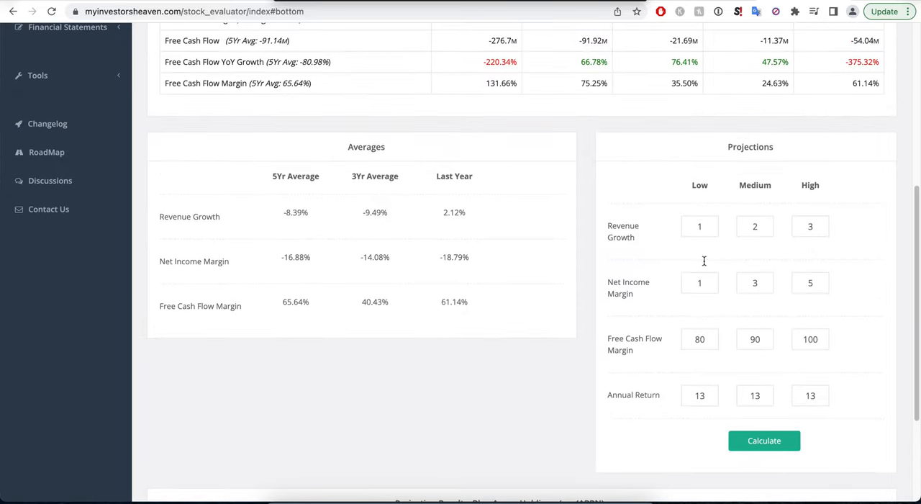
scroll("down", 3)
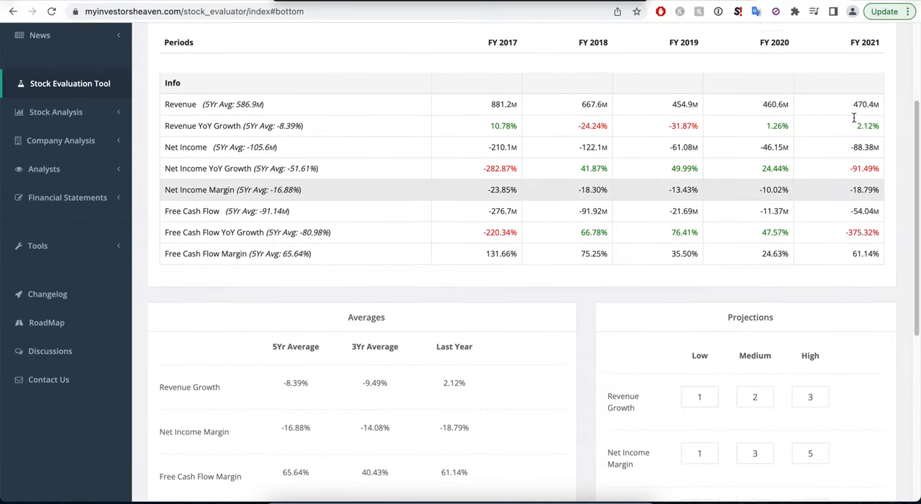
scroll("down", 3)
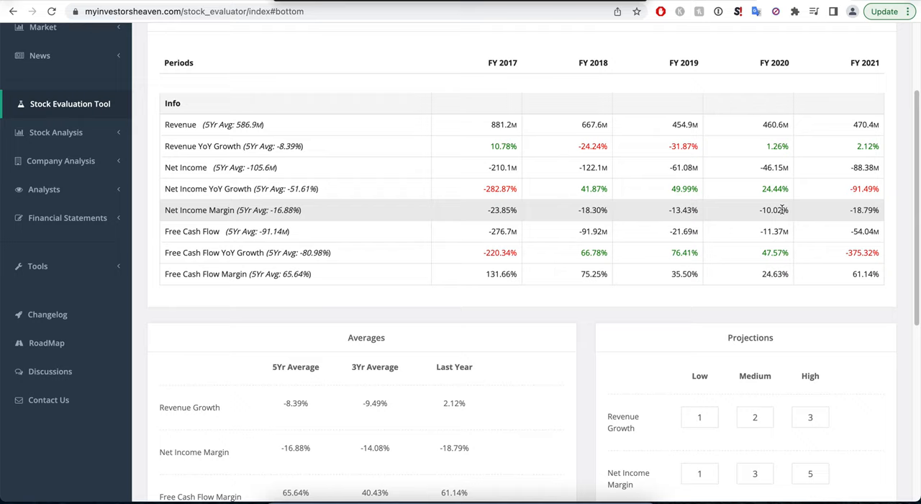
mouse_move(872, 225)
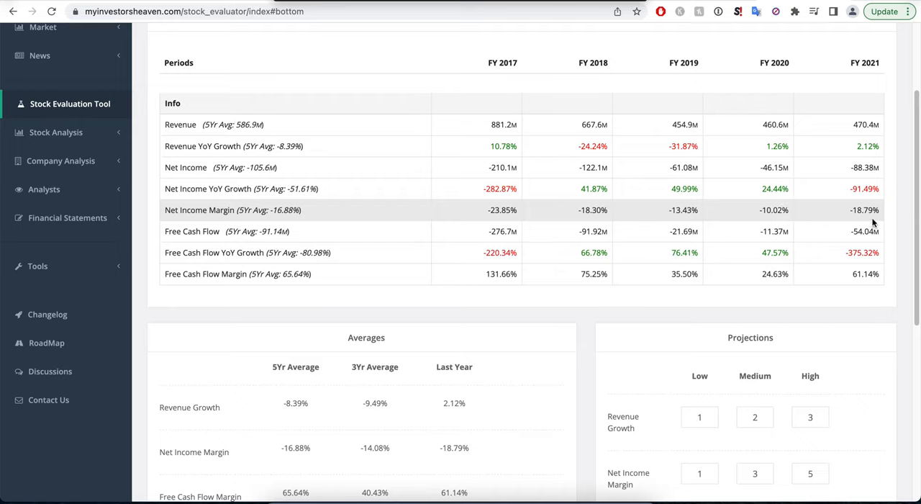
mouse_move(601, 231)
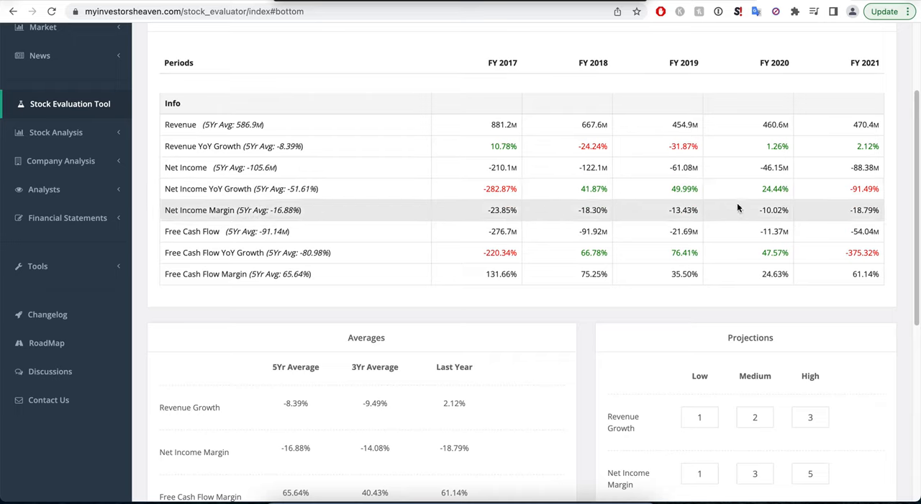
mouse_move(779, 210)
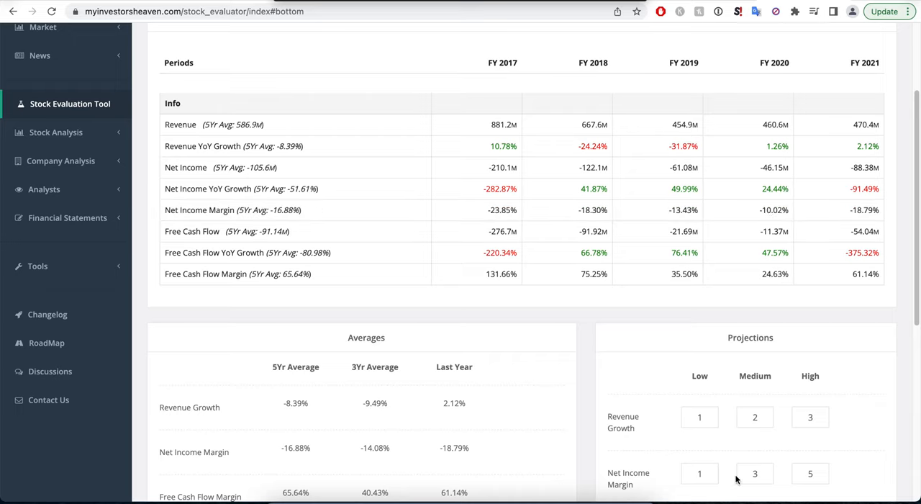
mouse_move(653, 262)
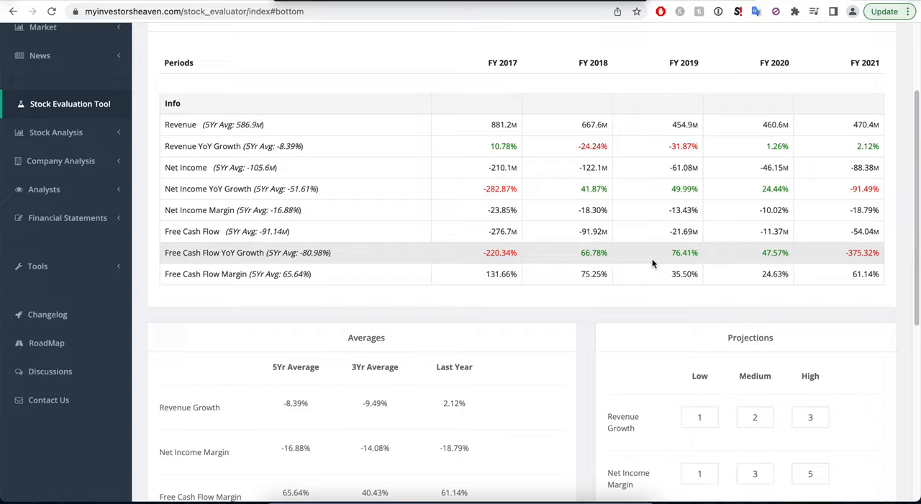
scroll("down", 3)
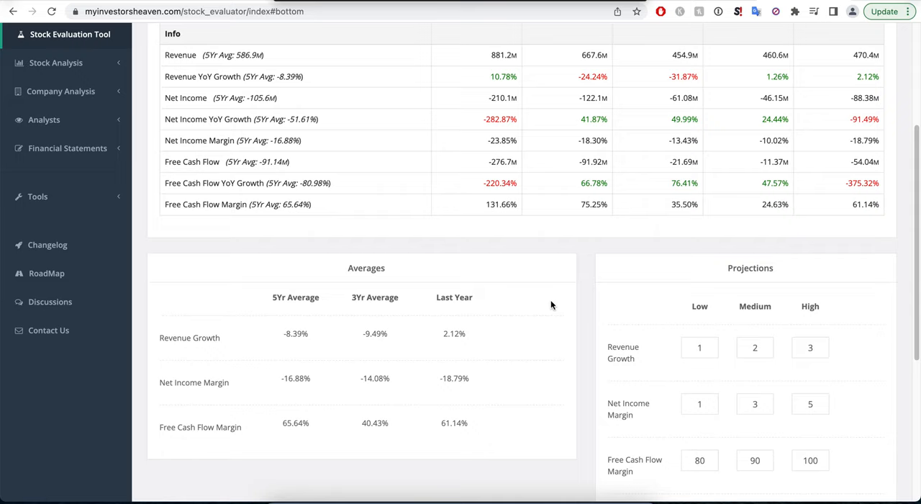
mouse_move(587, 317)
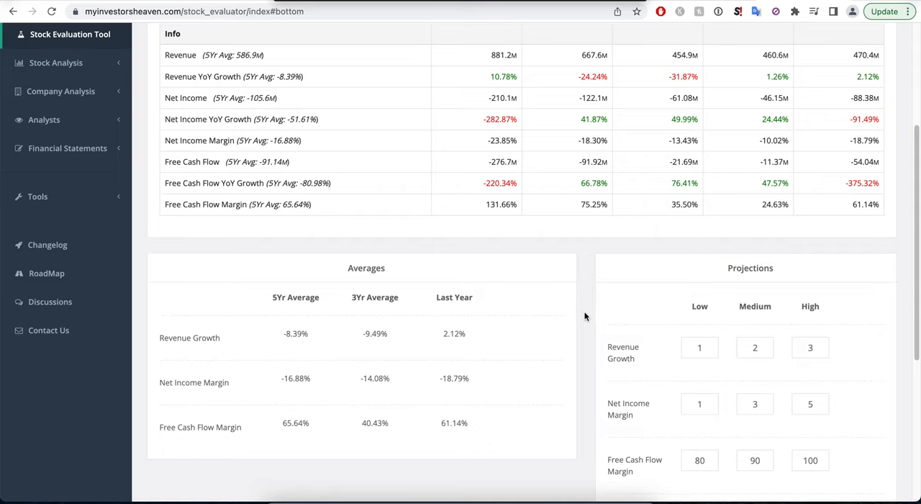
mouse_move(585, 317)
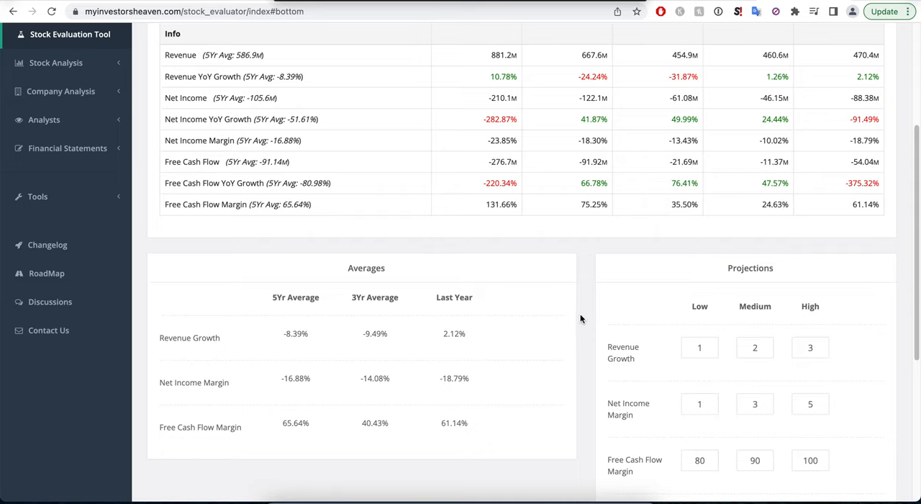
mouse_move(423, 101)
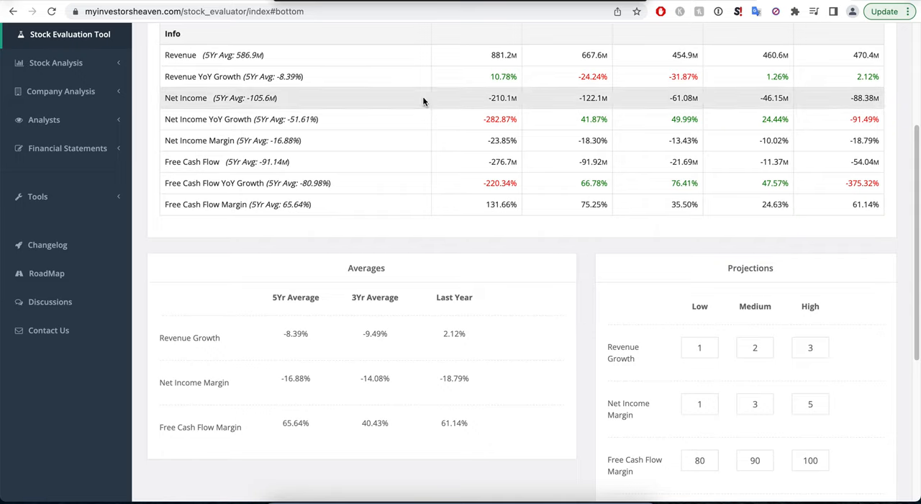